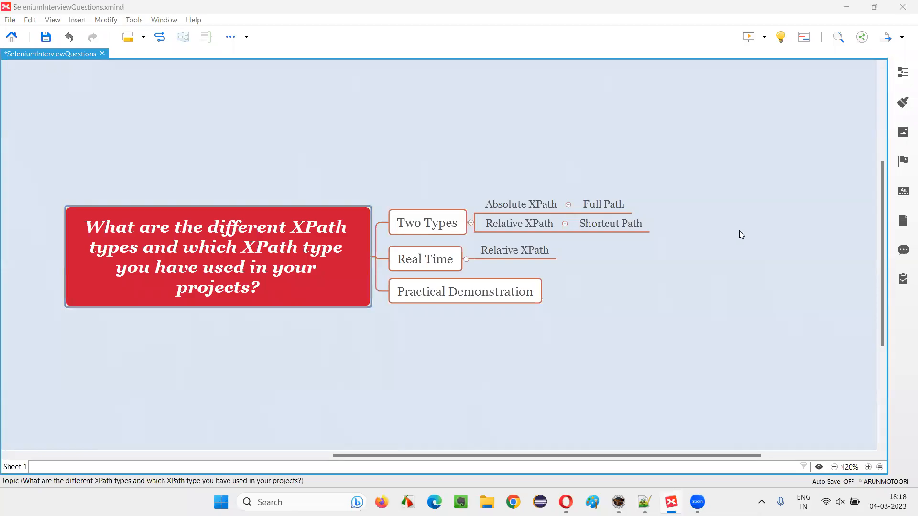
{"action": "mouse_move", "coordinate": [740, 237]}
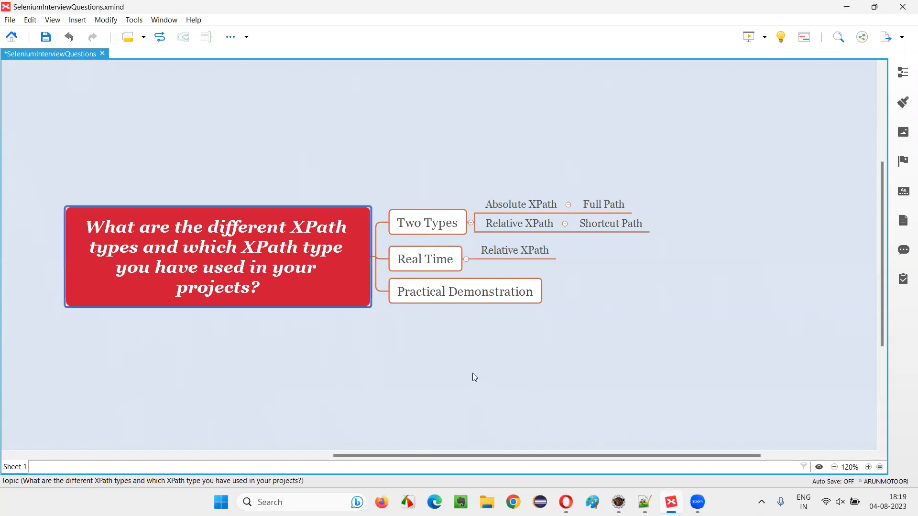
{"action": "mouse_move", "coordinate": [469, 379]}
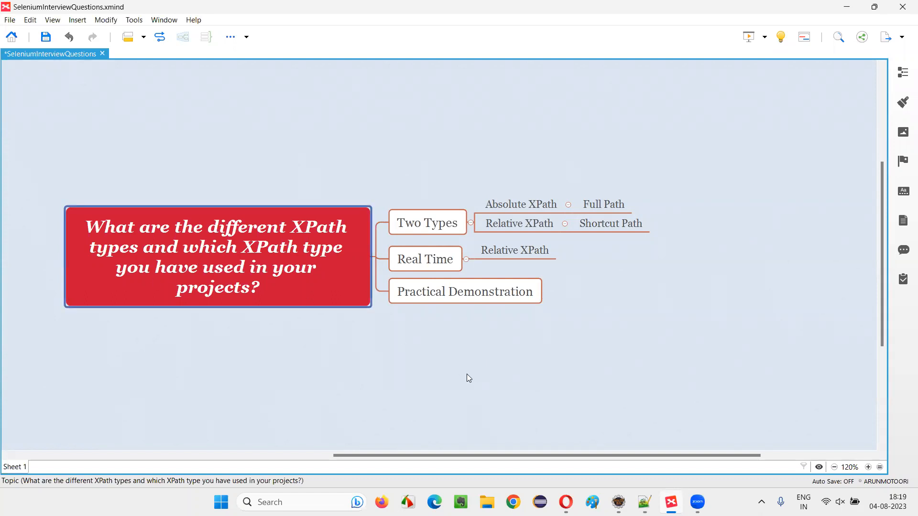
{"action": "mouse_move", "coordinate": [317, 241]}
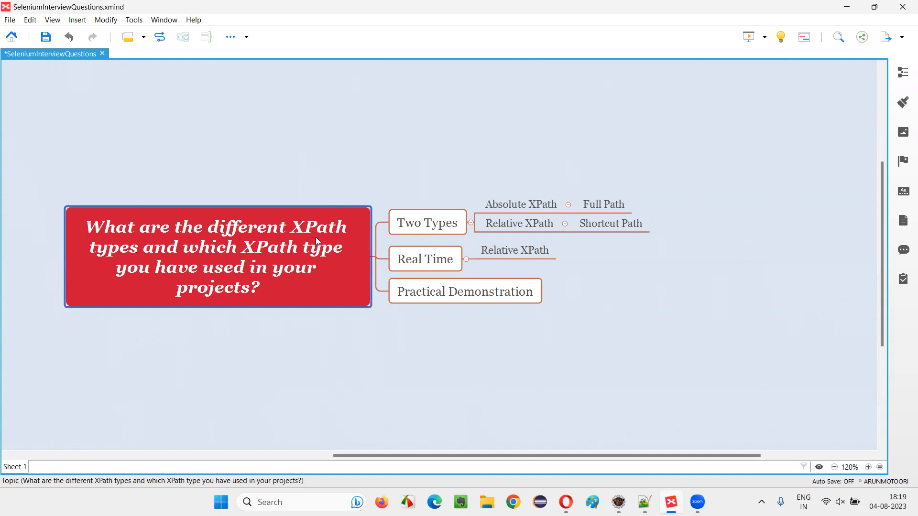
{"action": "mouse_move", "coordinate": [187, 266]}
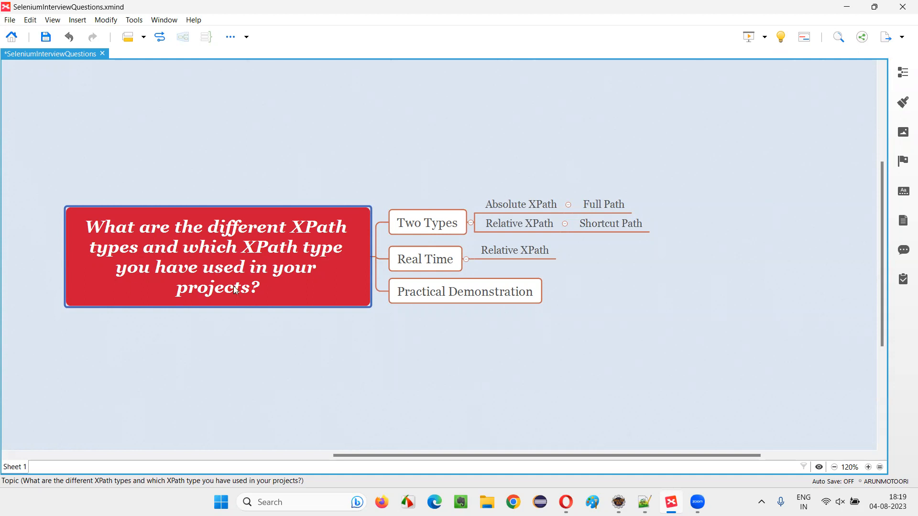
{"action": "mouse_move", "coordinate": [243, 311]}
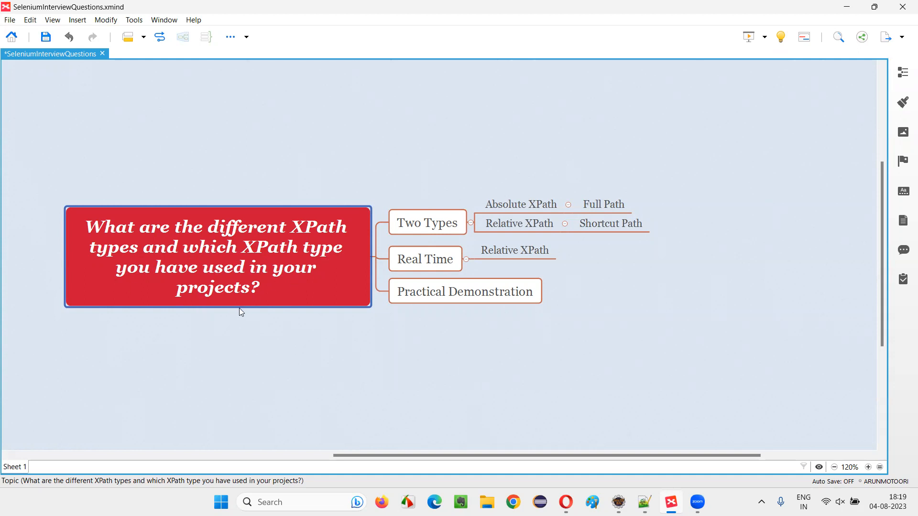
Walk through the Two Types branch: Absolute XPath as Full Path, Relative XPath as Shortcut Path
{"action": "left_click", "coordinate": [428, 222]}
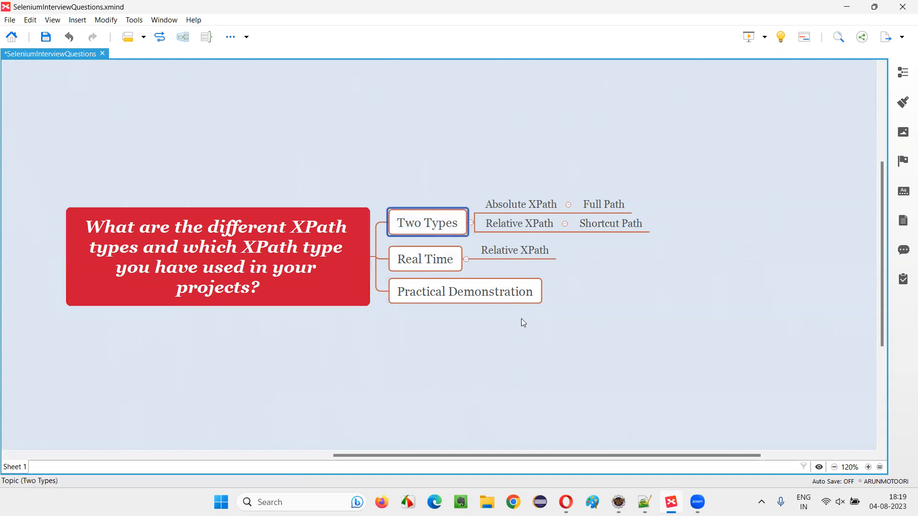
{"action": "mouse_move", "coordinate": [566, 239]}
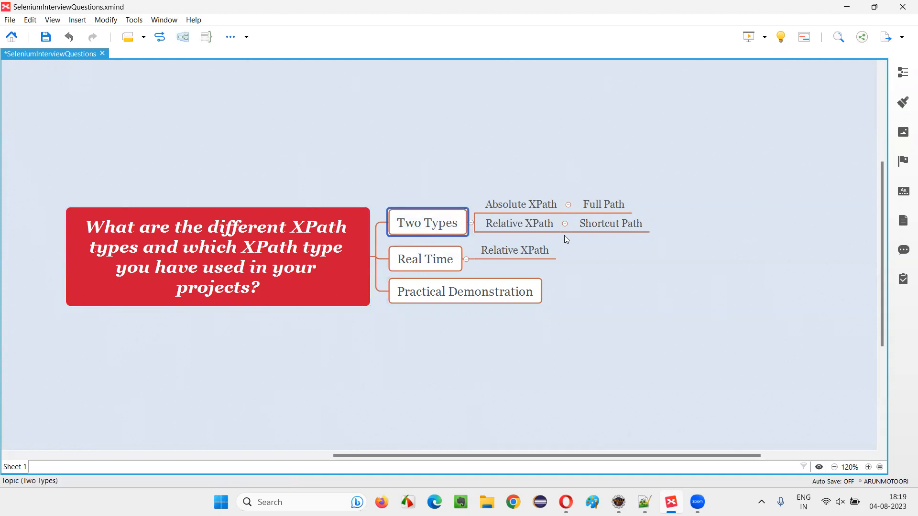
{"action": "left_click", "coordinate": [520, 203]}
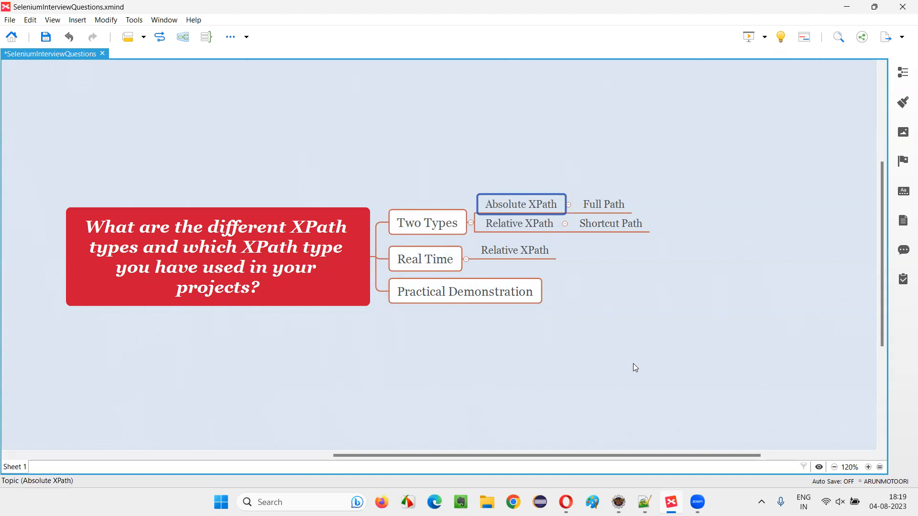
{"action": "left_click", "coordinate": [519, 224]}
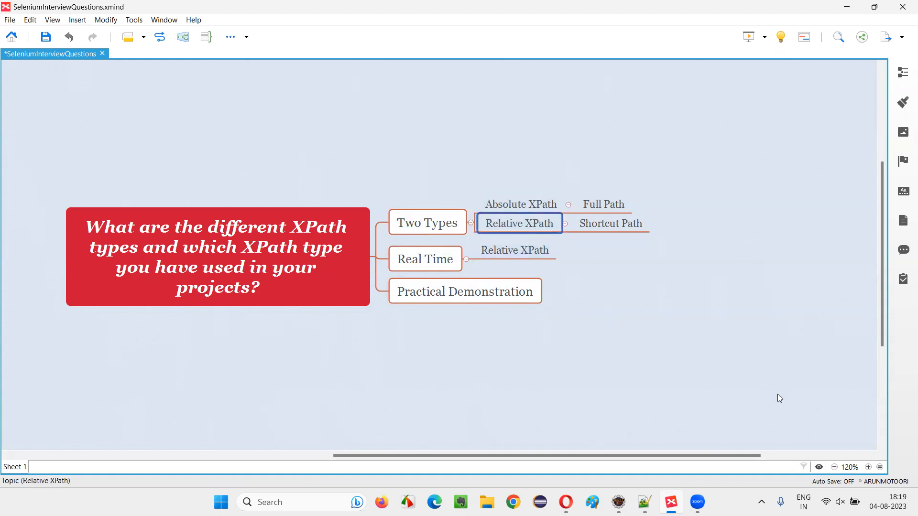
{"action": "left_click", "coordinate": [521, 203]}
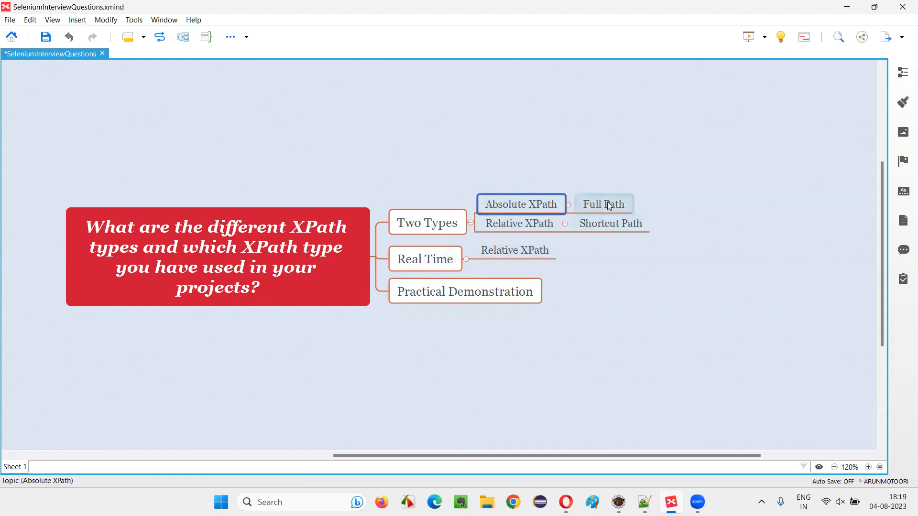
{"action": "left_click", "coordinate": [604, 204]}
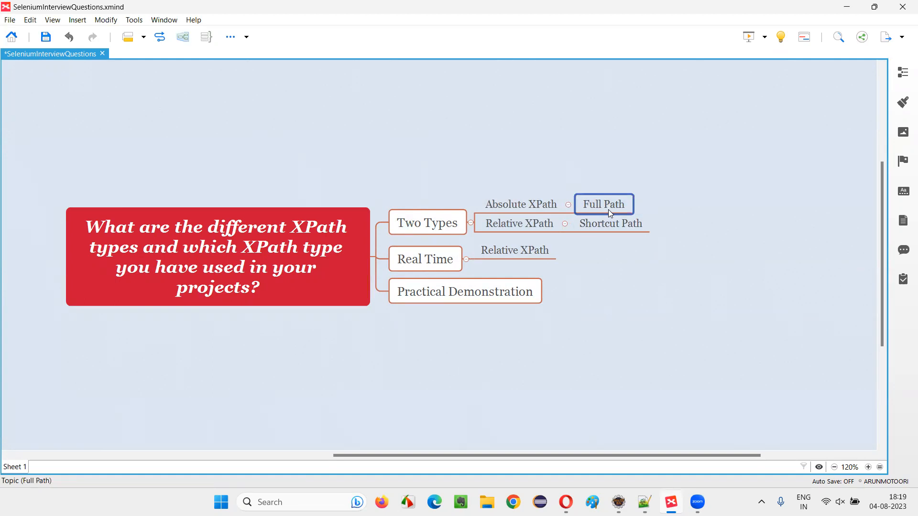
{"action": "left_click", "coordinate": [610, 224]}
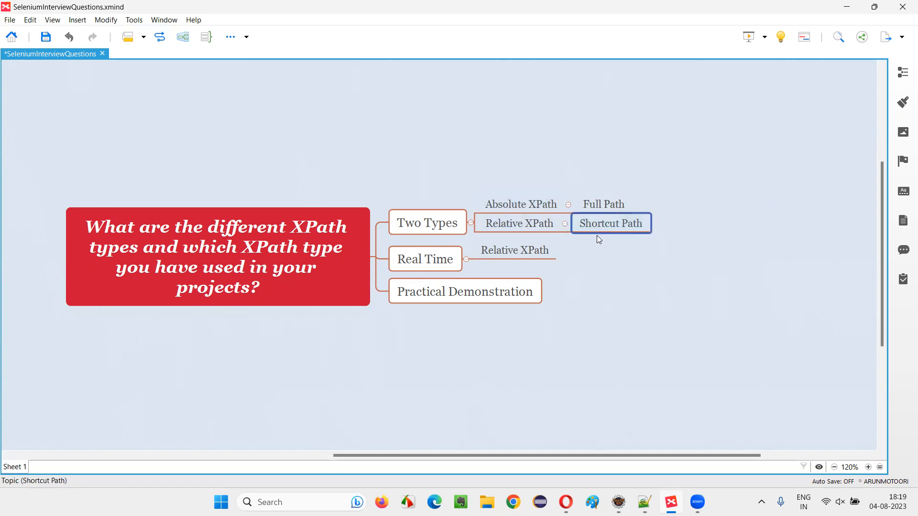
{"action": "left_click", "coordinate": [603, 203]}
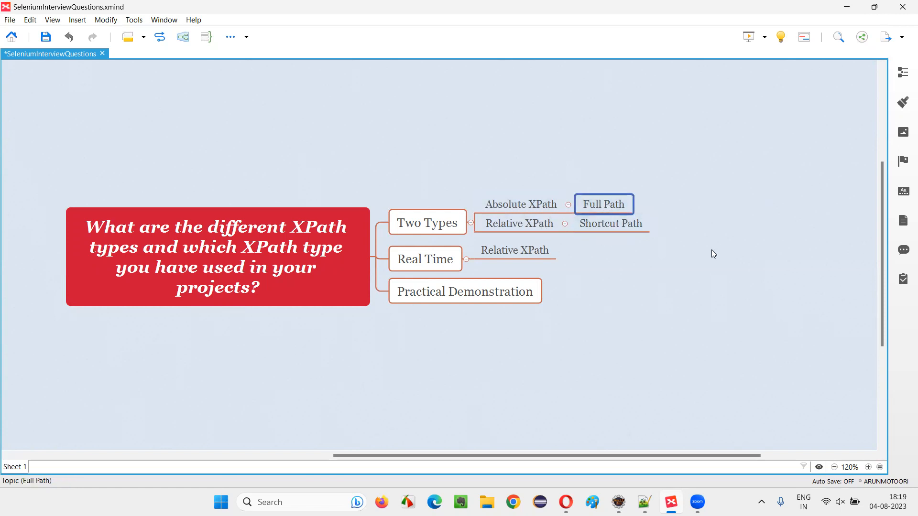
{"action": "left_click", "coordinate": [611, 224]}
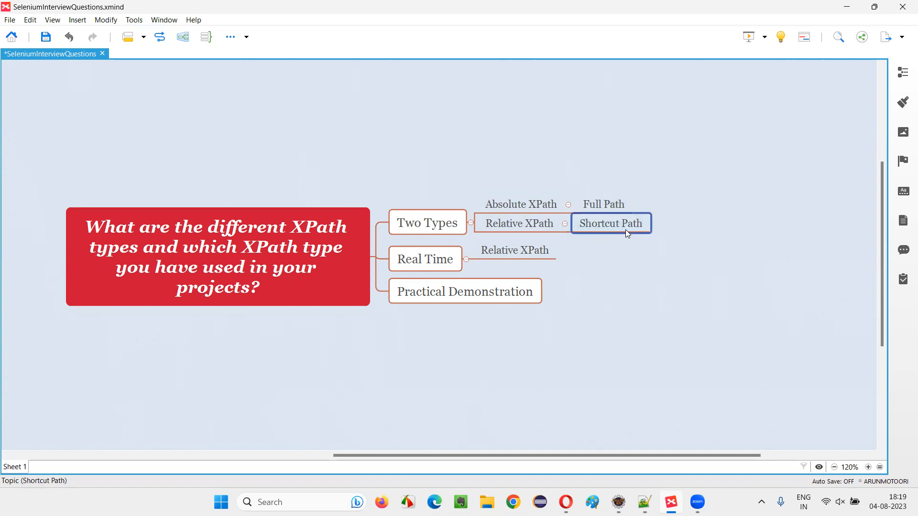
{"action": "mouse_move", "coordinate": [631, 235]}
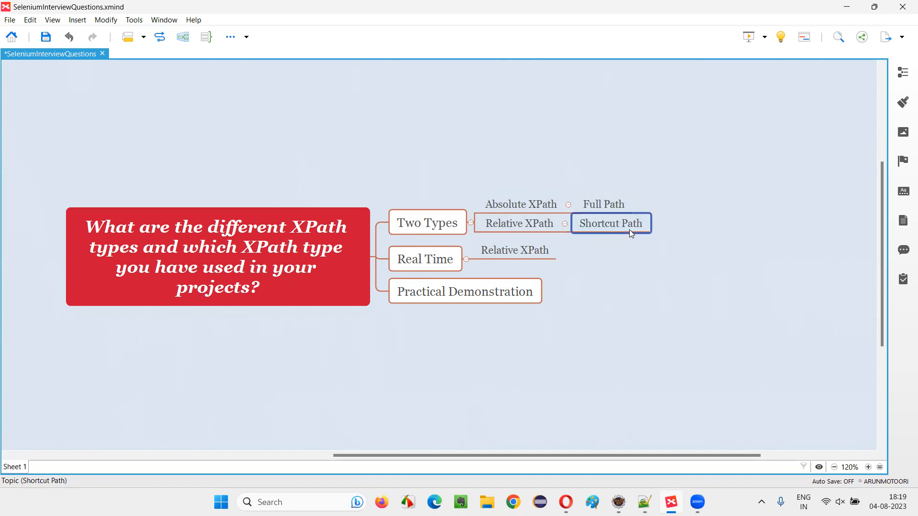
{"action": "mouse_move", "coordinate": [614, 258]}
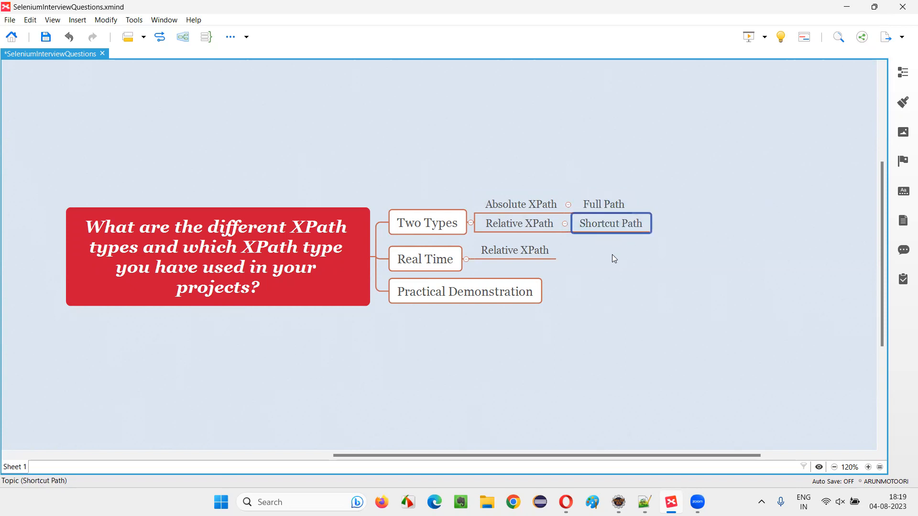
Review Real Time's Relative XPath answer against the Shortcut Path and Full Path topics
{"action": "left_click", "coordinate": [518, 224]}
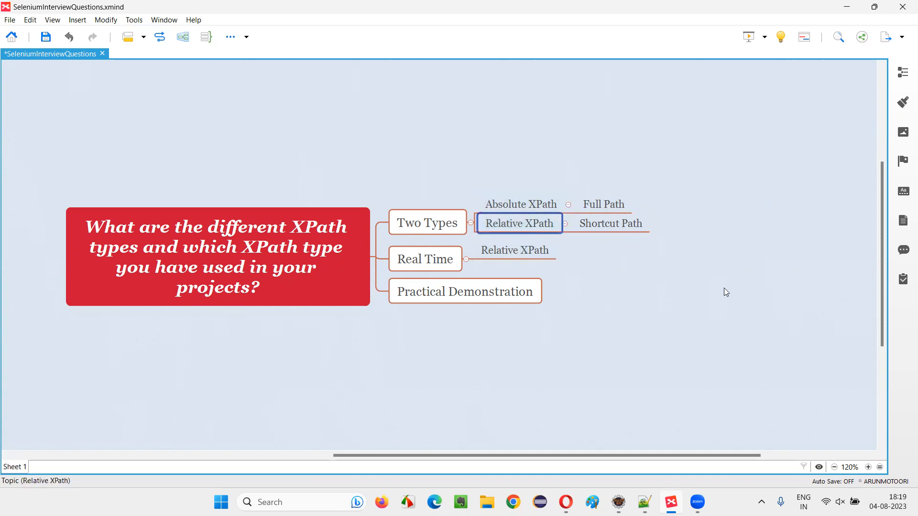
{"action": "mouse_move", "coordinate": [711, 293]}
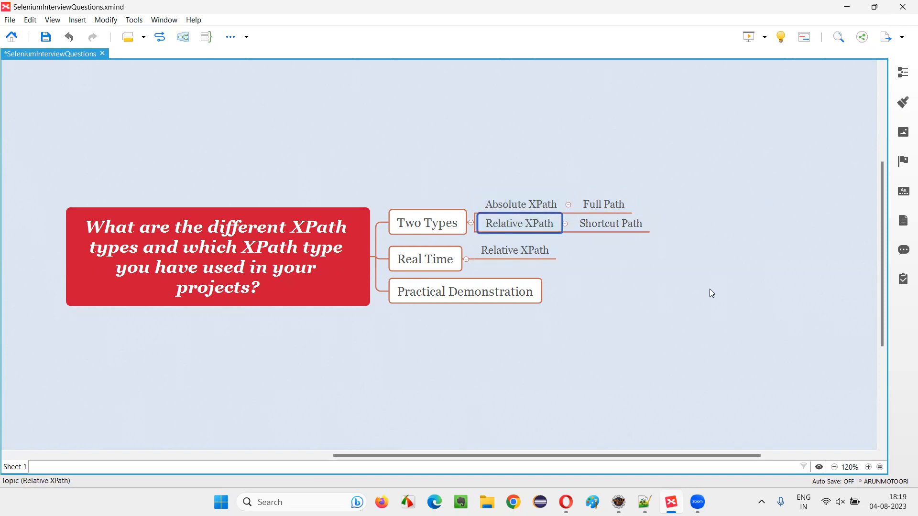
{"action": "mouse_move", "coordinate": [707, 297]}
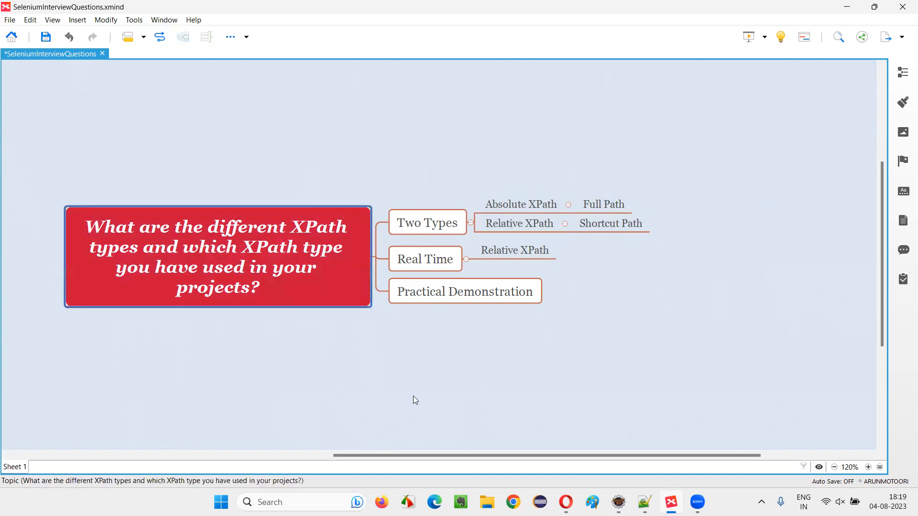
{"action": "left_click", "coordinate": [515, 251]}
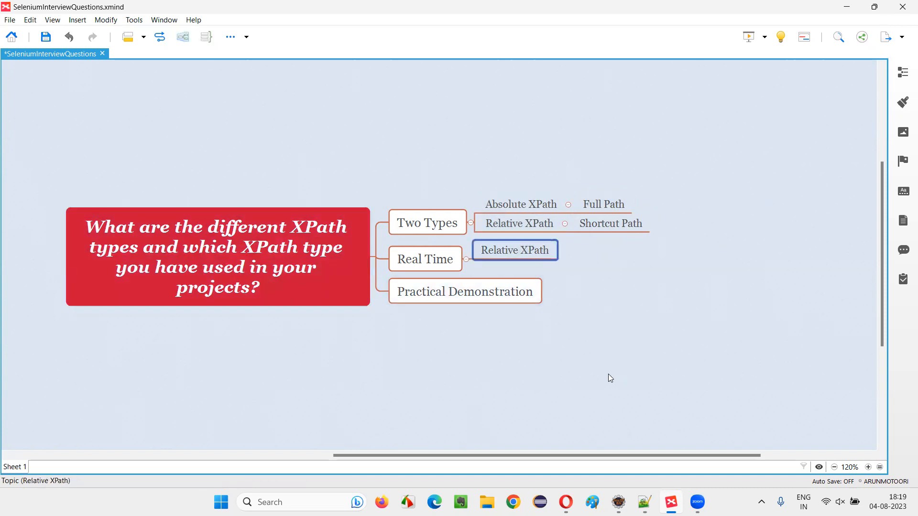
{"action": "left_click", "coordinate": [611, 224]}
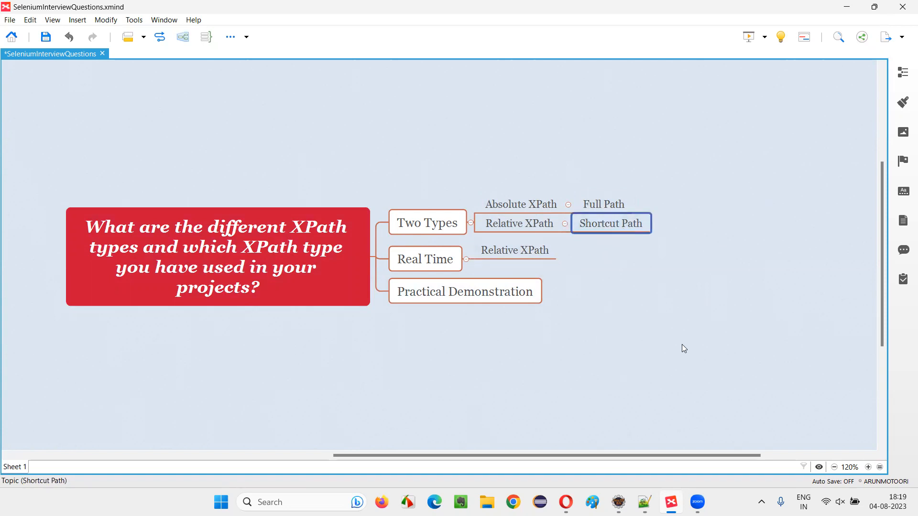
{"action": "left_click", "coordinate": [514, 251]}
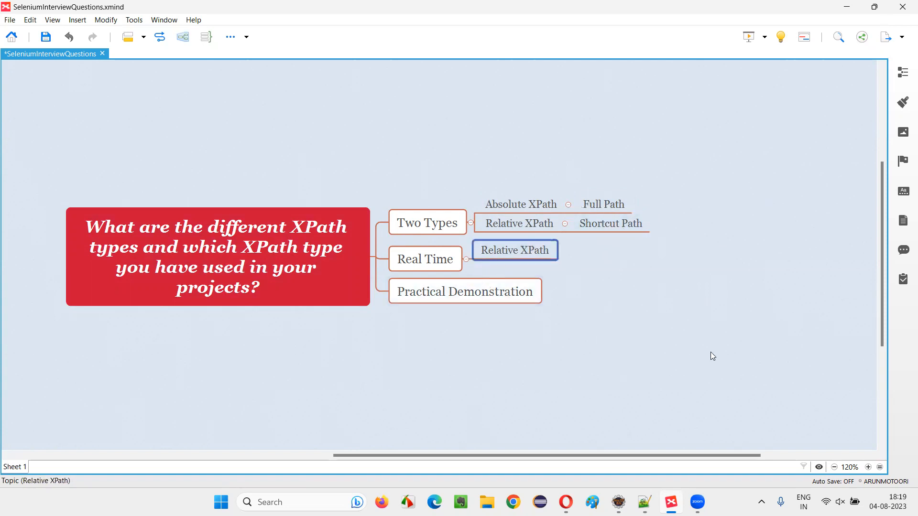
{"action": "mouse_move", "coordinate": [710, 360]}
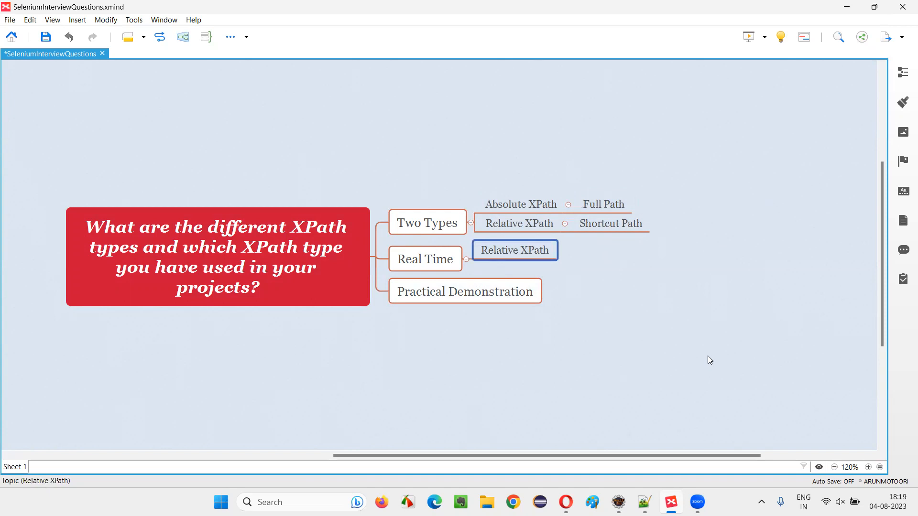
{"action": "mouse_move", "coordinate": [704, 365]}
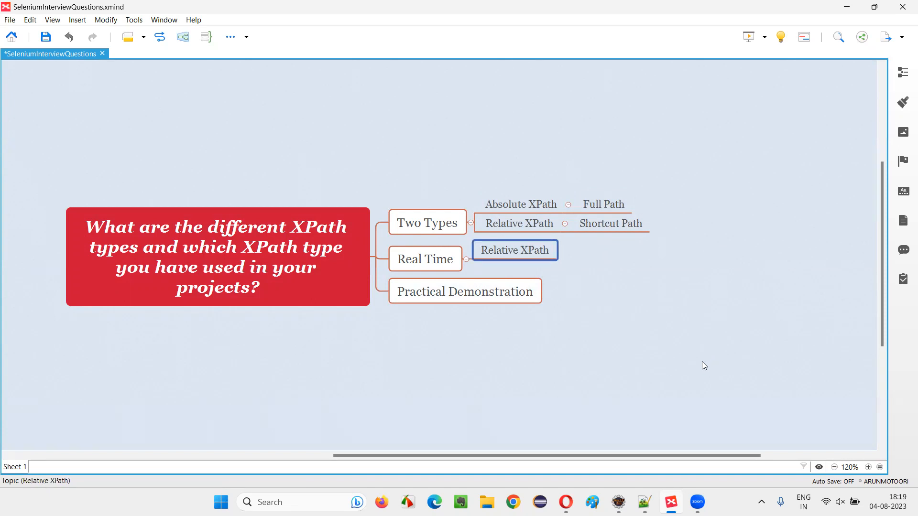
{"action": "mouse_move", "coordinate": [696, 375]}
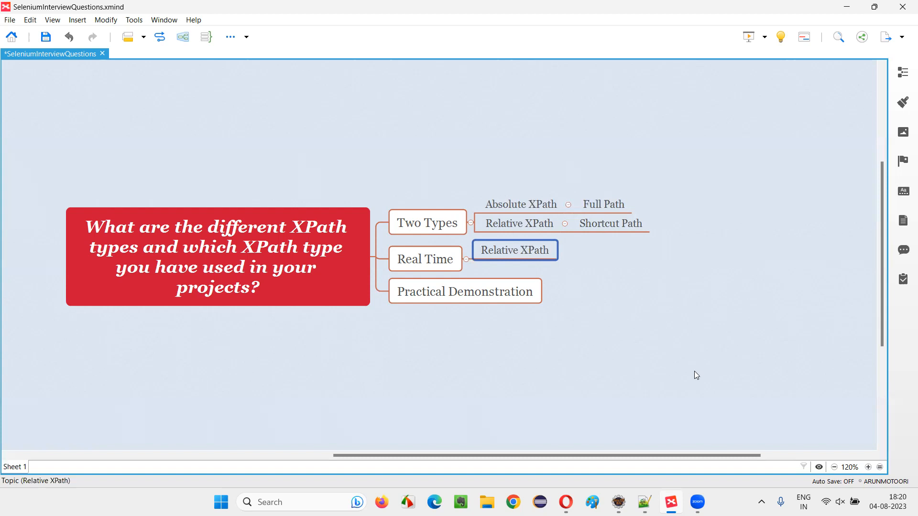
{"action": "mouse_move", "coordinate": [562, 274]}
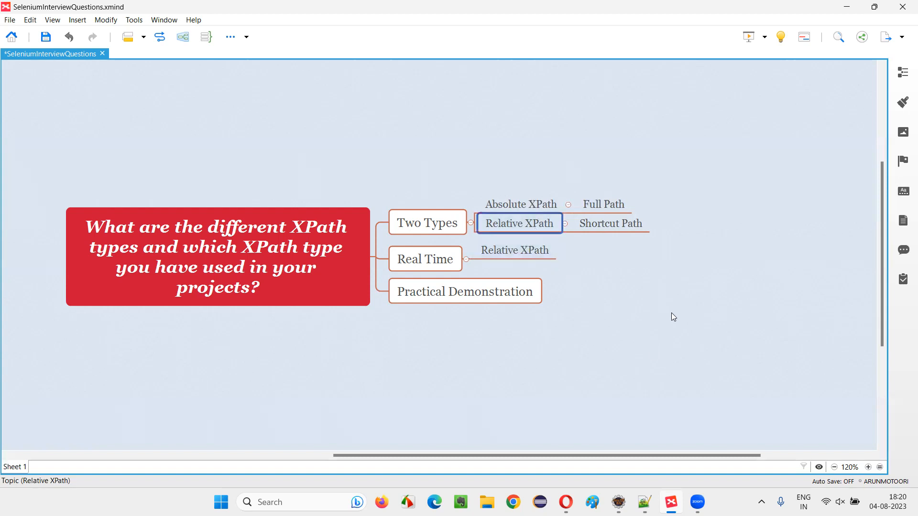
{"action": "mouse_move", "coordinate": [539, 239]}
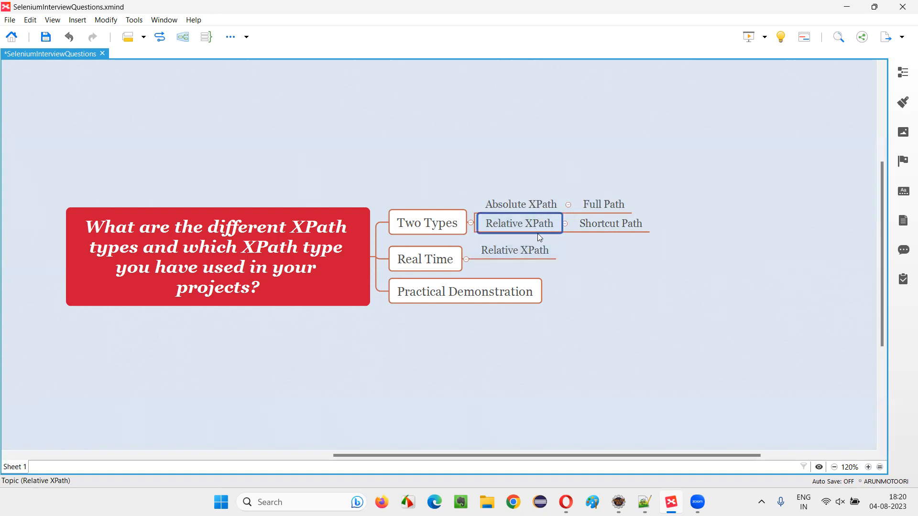
{"action": "mouse_move", "coordinate": [540, 243]}
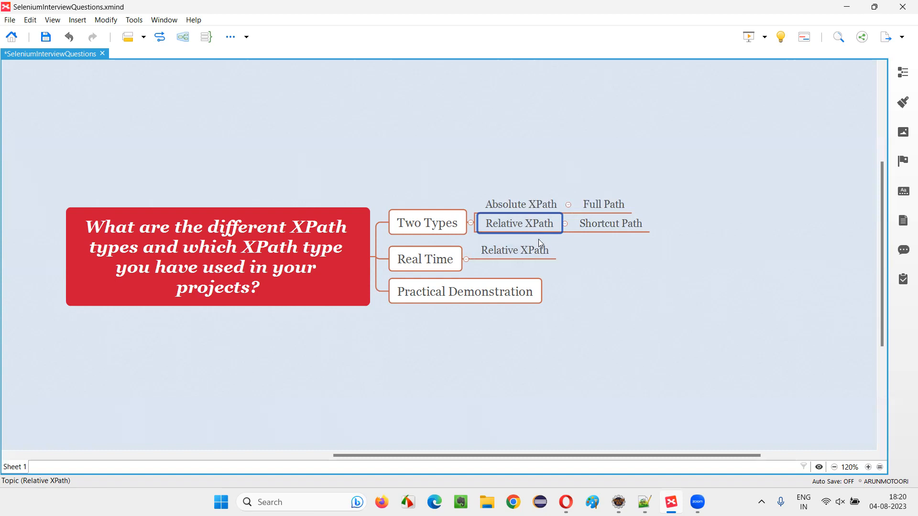
{"action": "left_click", "coordinate": [521, 204]}
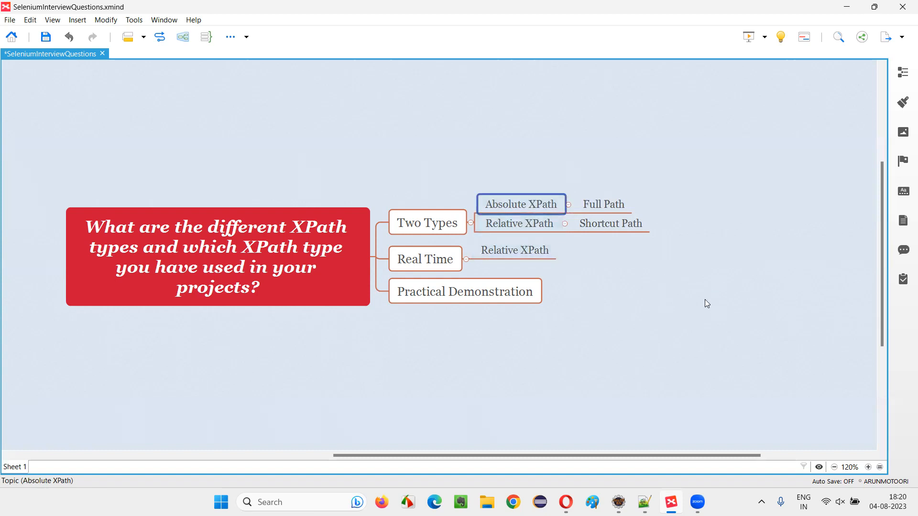
{"action": "mouse_move", "coordinate": [698, 301]}
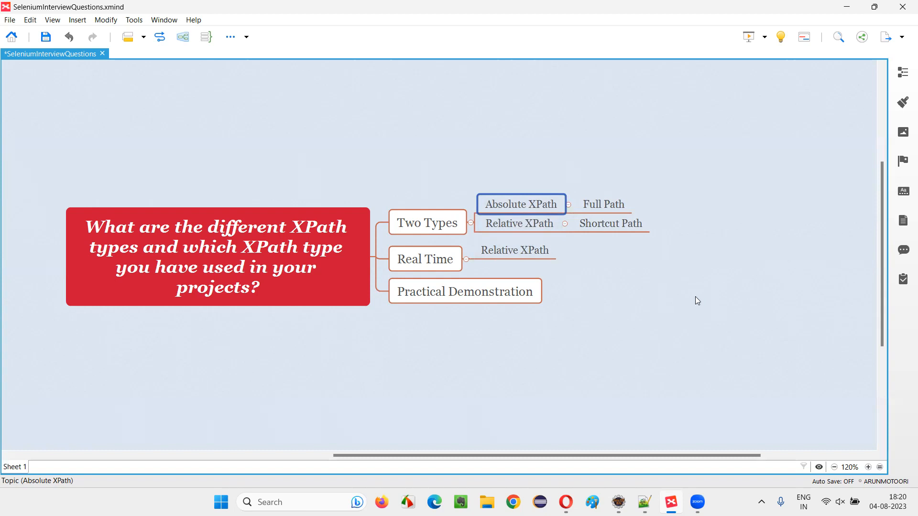
{"action": "left_click", "coordinate": [604, 204]}
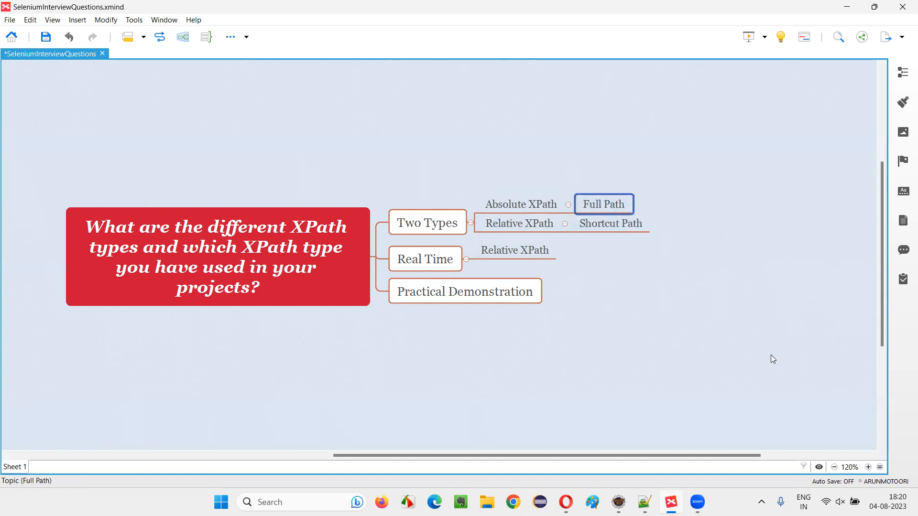
{"action": "mouse_move", "coordinate": [771, 370]}
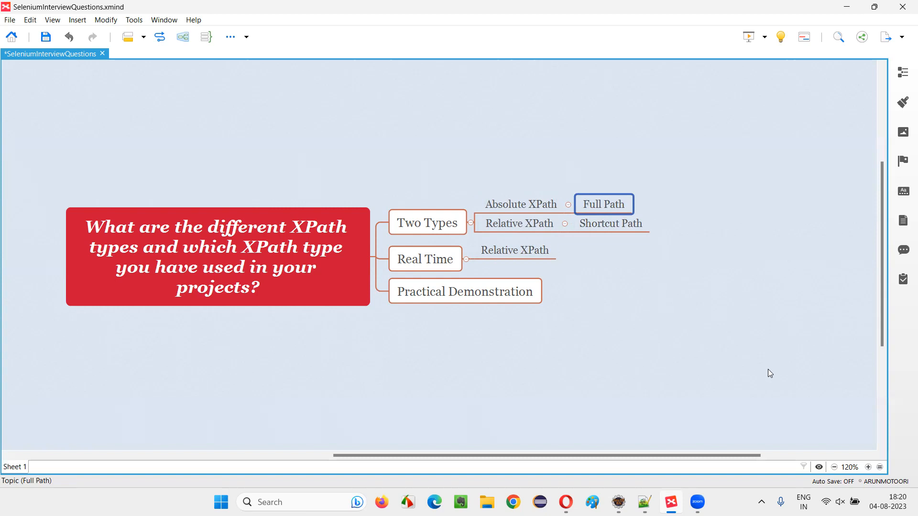
{"action": "mouse_move", "coordinate": [635, 215]}
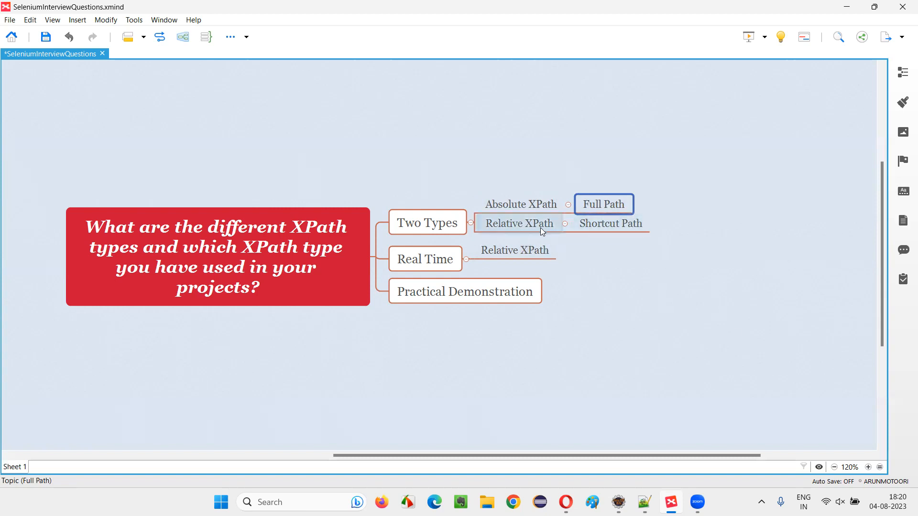
Contrast Relative XPath (Shortcut Path) with Absolute XPath as the Real Time choice
{"action": "left_click", "coordinate": [520, 223]}
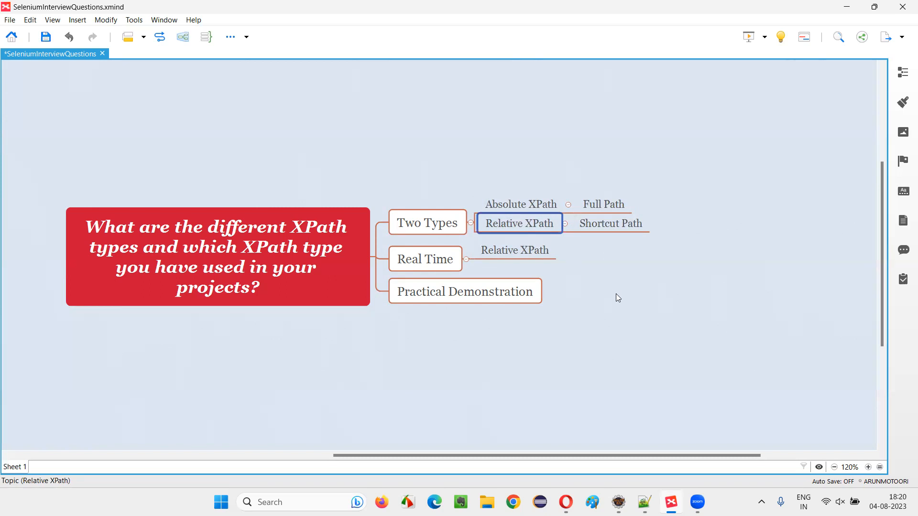
{"action": "mouse_move", "coordinate": [621, 319]}
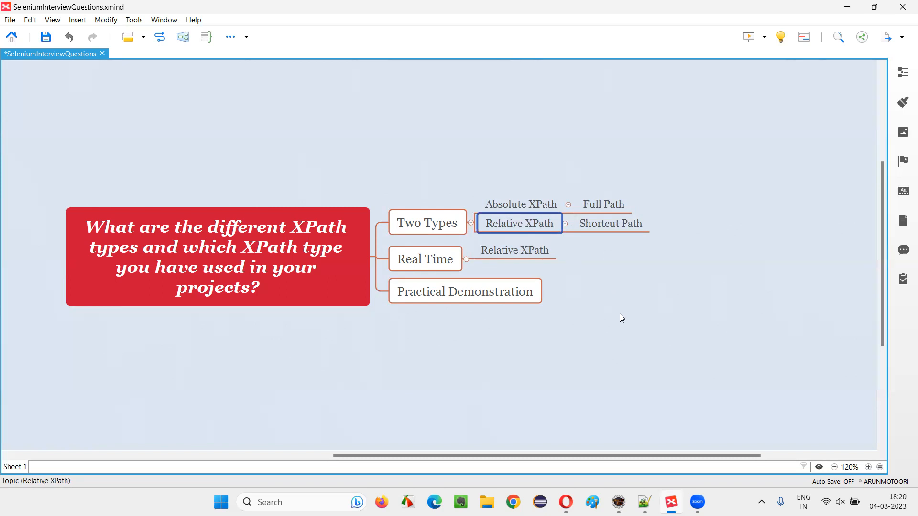
{"action": "mouse_move", "coordinate": [626, 320]}
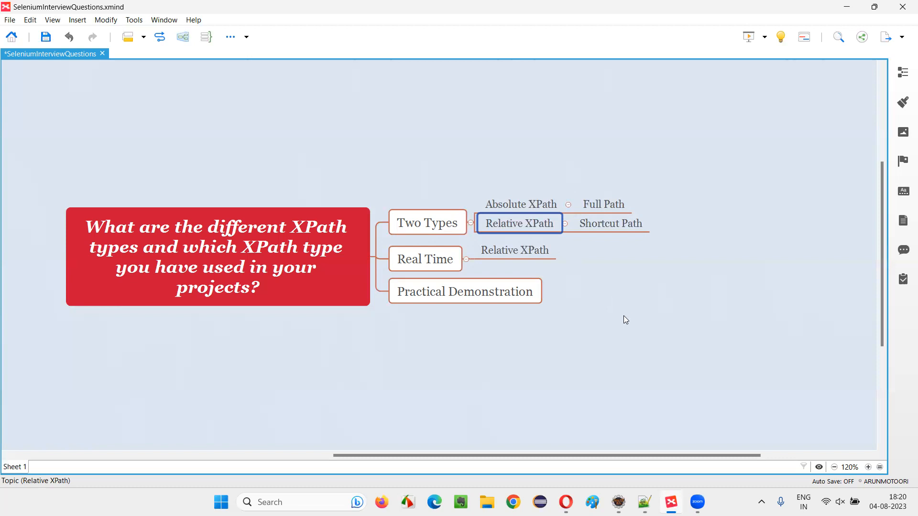
{"action": "mouse_move", "coordinate": [551, 236]}
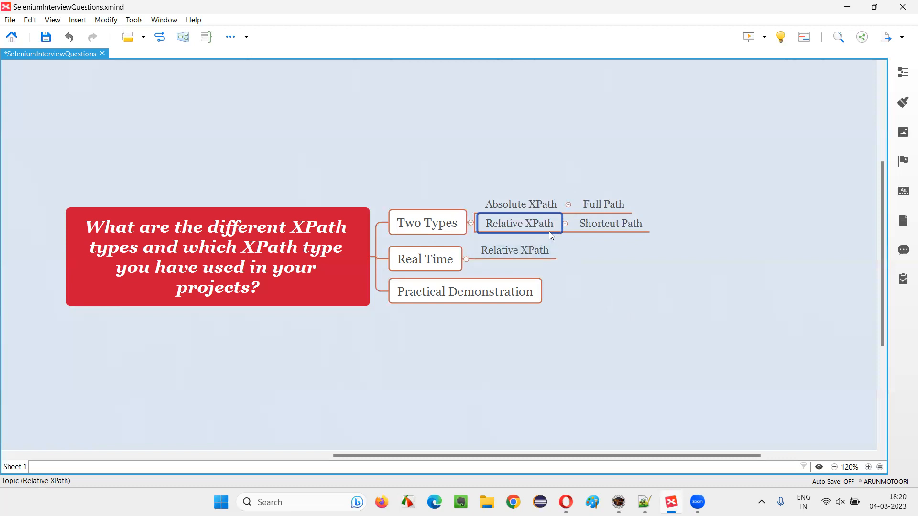
{"action": "left_click", "coordinate": [610, 224]}
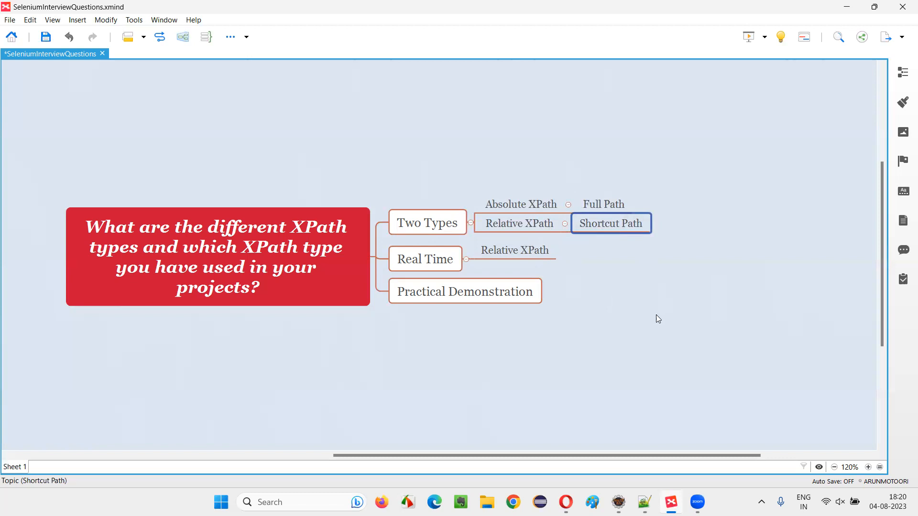
{"action": "left_click", "coordinate": [514, 251]}
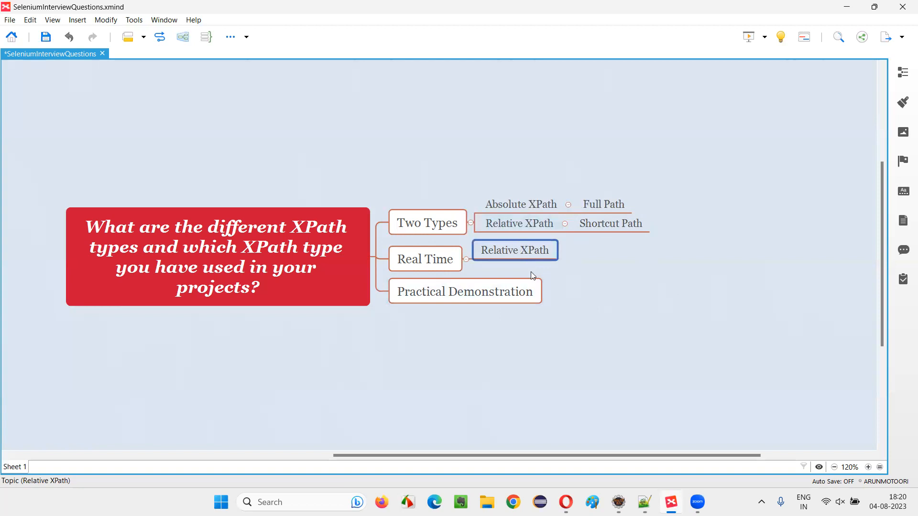
{"action": "mouse_move", "coordinate": [545, 332]}
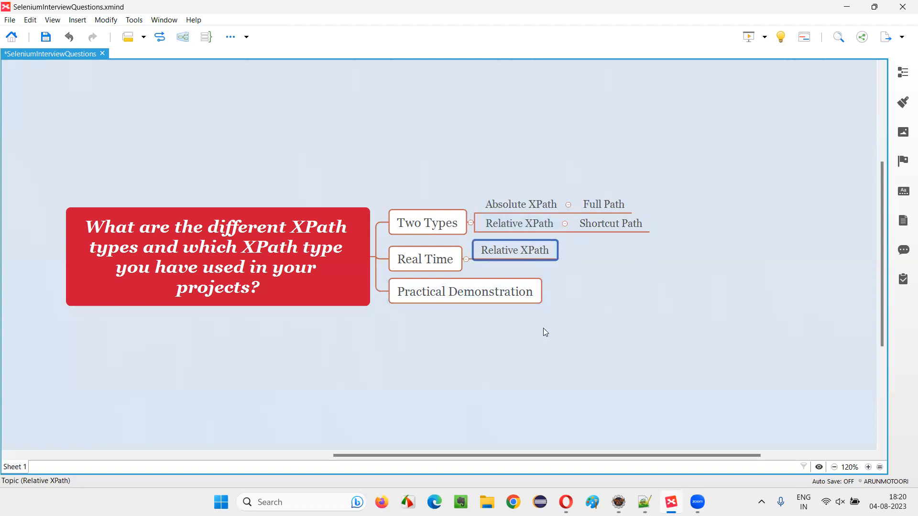
{"action": "mouse_move", "coordinate": [550, 343]}
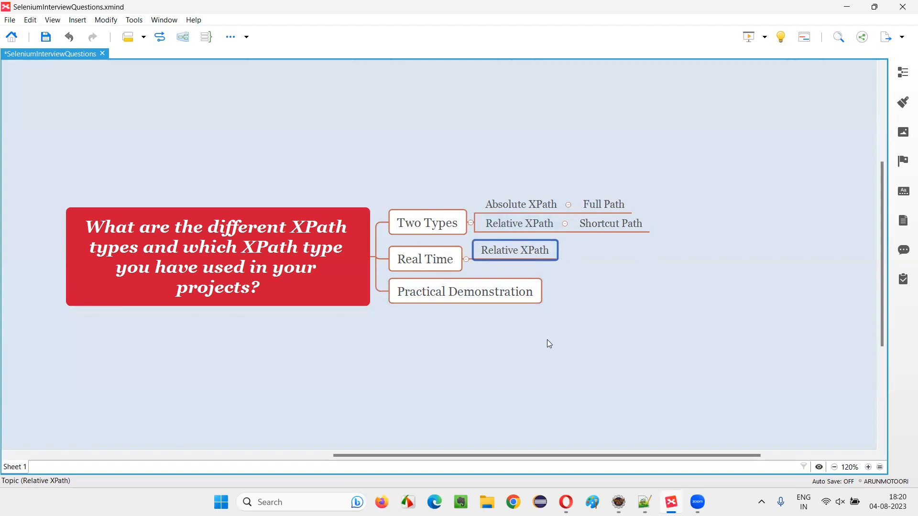
{"action": "mouse_move", "coordinate": [562, 347]}
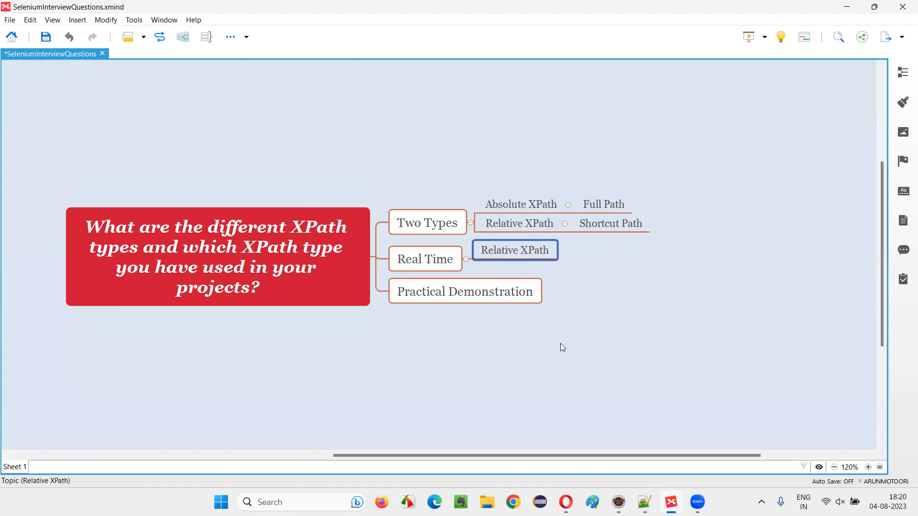
{"action": "mouse_move", "coordinate": [559, 348]}
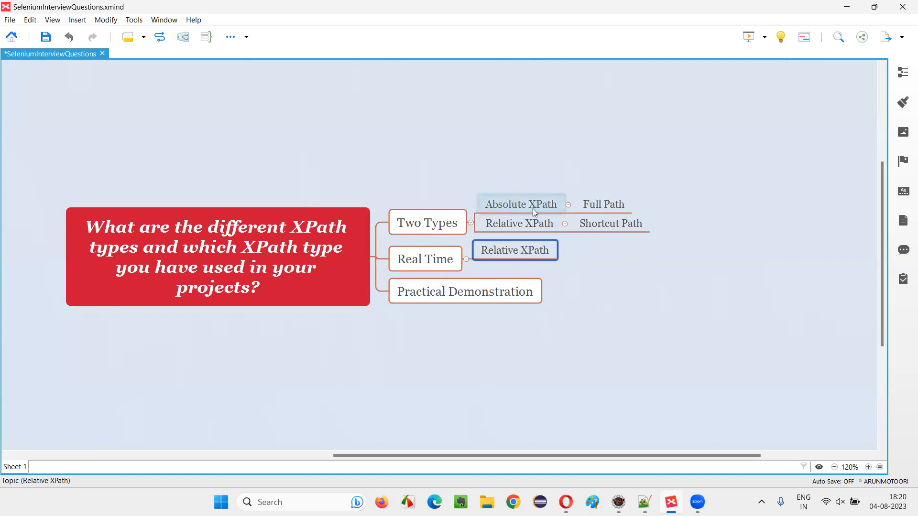
{"action": "left_click", "coordinate": [521, 204]}
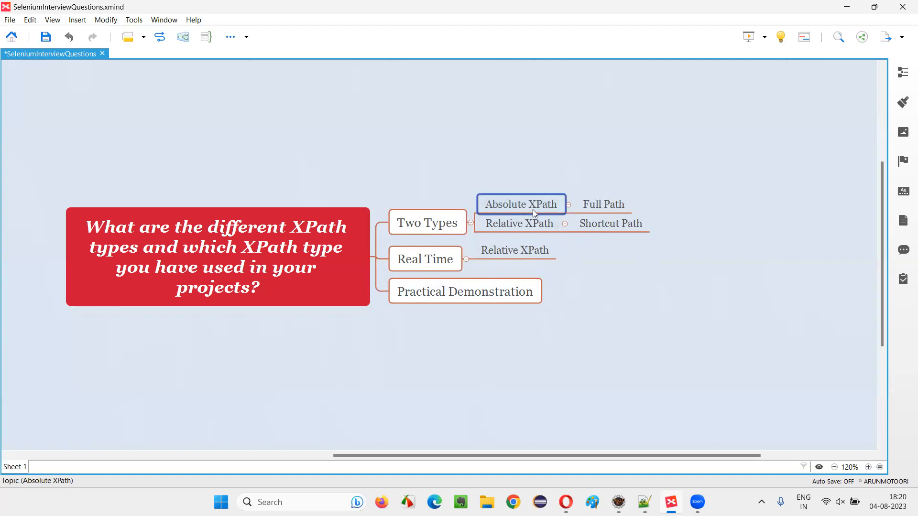
{"action": "left_click", "coordinate": [515, 251]}
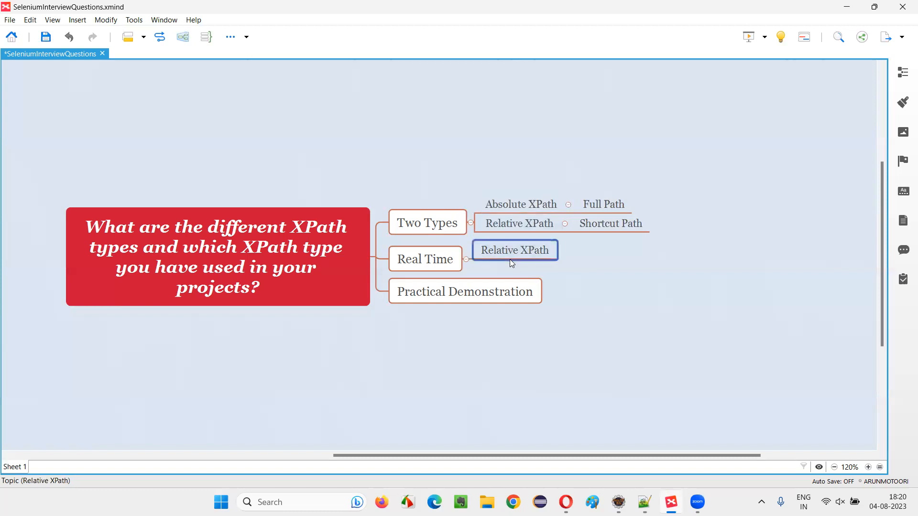
{"action": "mouse_move", "coordinate": [874, 426]}
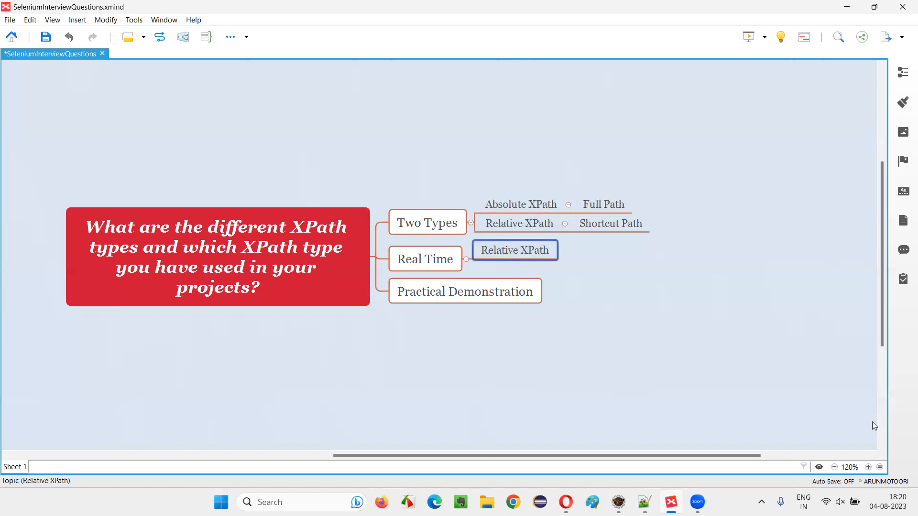
{"action": "mouse_move", "coordinate": [507, 316]}
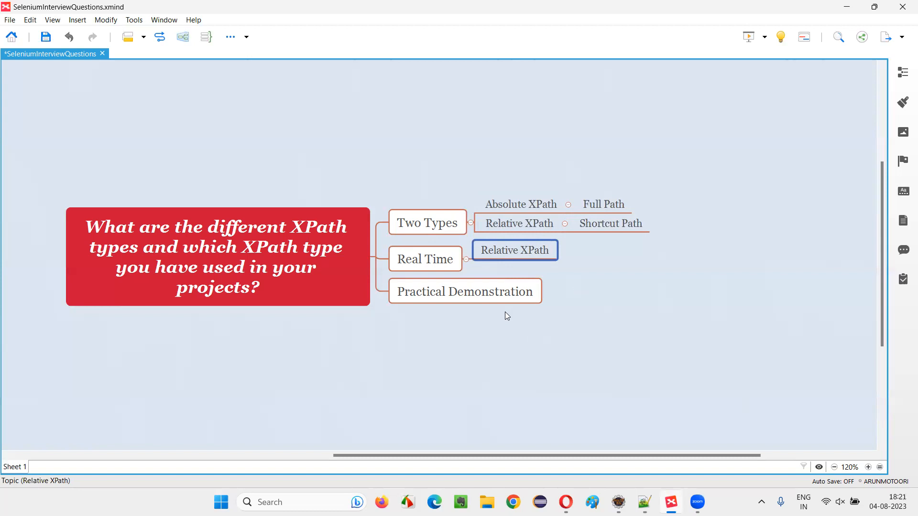
Highlight the Practical Demonstration topic alongside Real Time's Relative XPath answer
{"action": "left_click", "coordinate": [465, 291]}
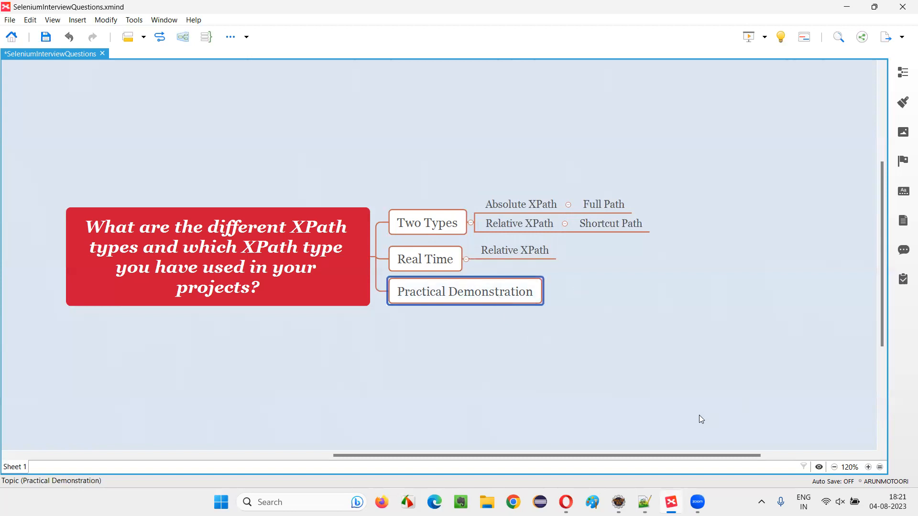
{"action": "left_click", "coordinate": [514, 251]}
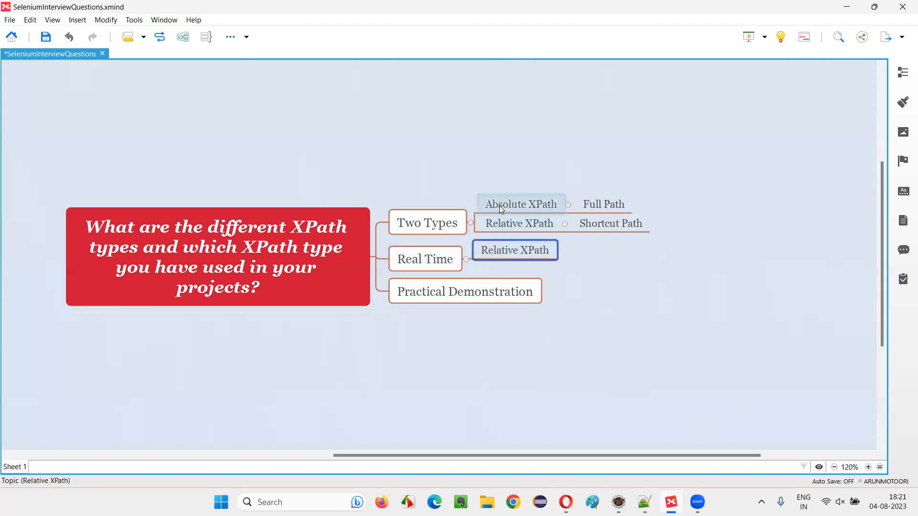
{"action": "left_click", "coordinate": [677, 373]}
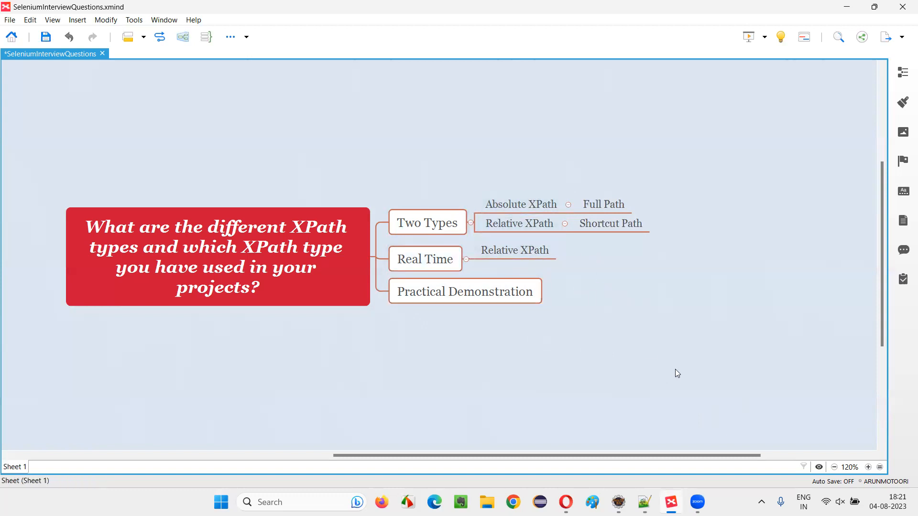
{"action": "mouse_move", "coordinate": [673, 439]}
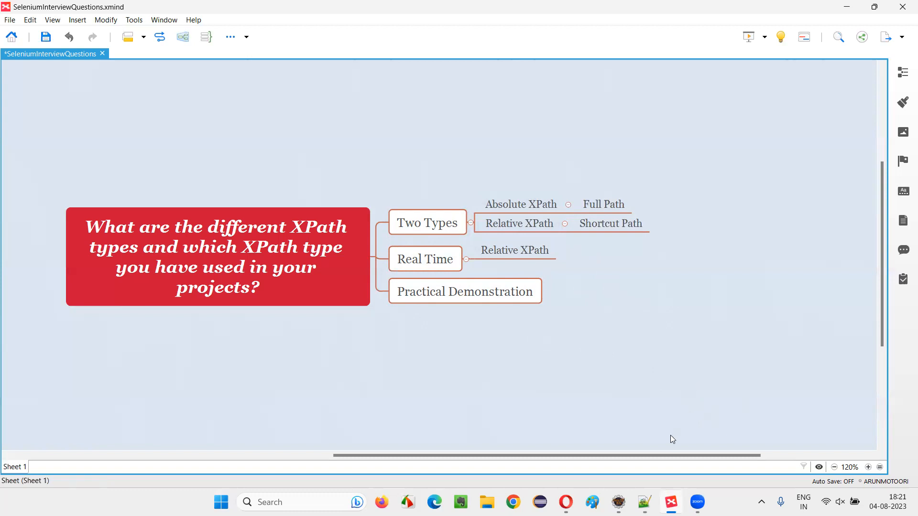
{"action": "mouse_move", "coordinate": [686, 407]}
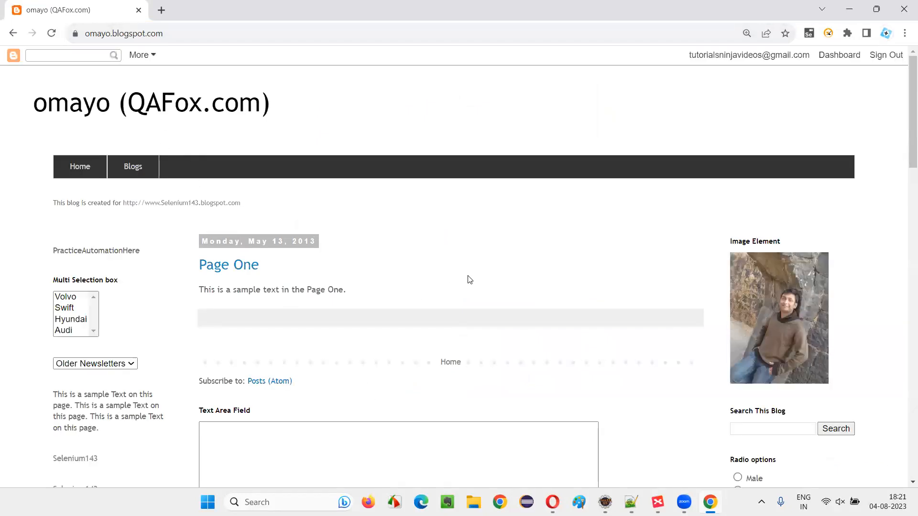
{"action": "mouse_move", "coordinate": [532, 245]}
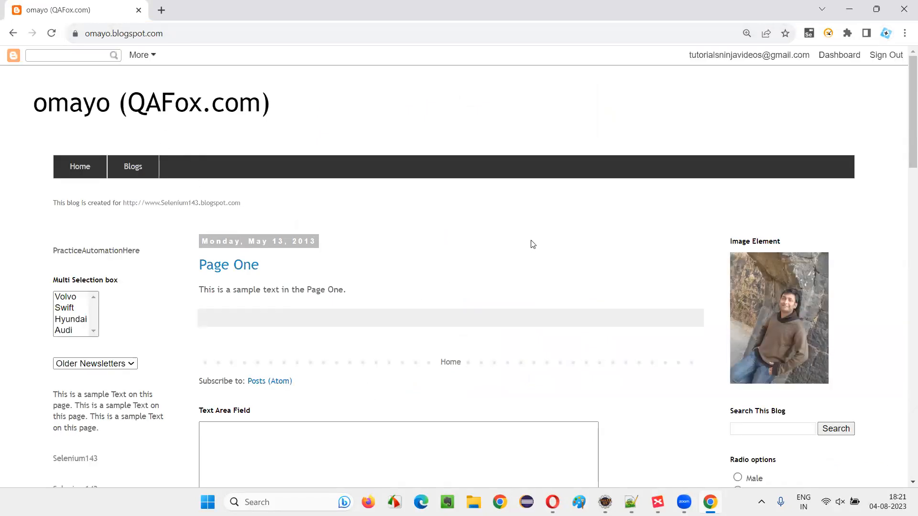
Scroll the omayo practice page down to the buttons, table, form and lists
{"action": "scroll", "scroll_direction": "down", "scroll_amount": 3}
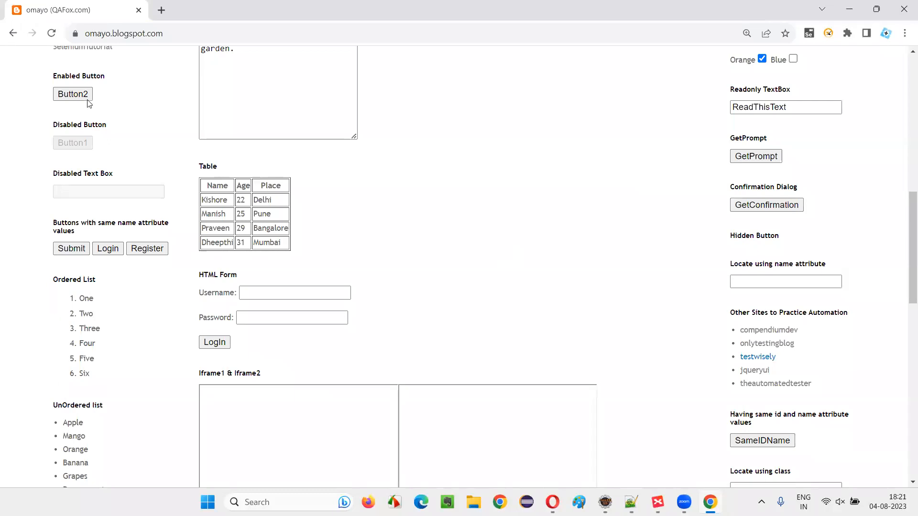
{"action": "mouse_move", "coordinate": [878, 230]}
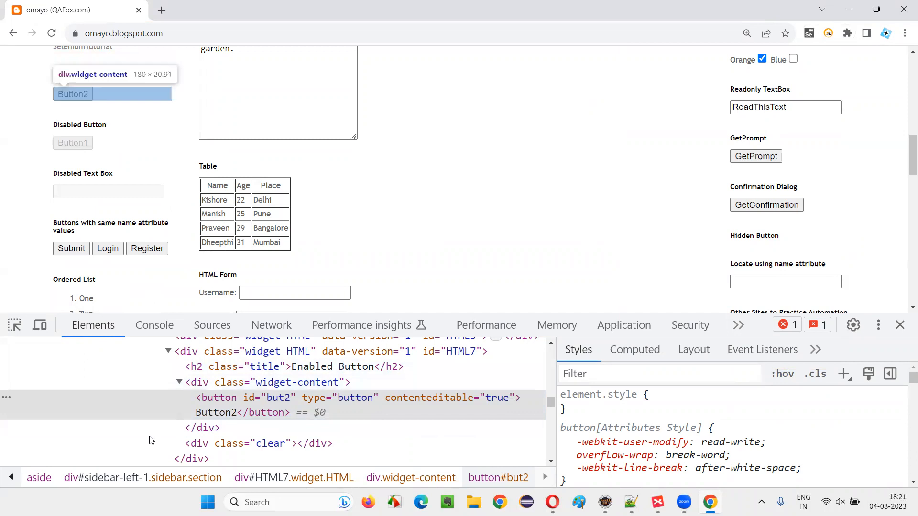
{"action": "mouse_move", "coordinate": [702, 409]}
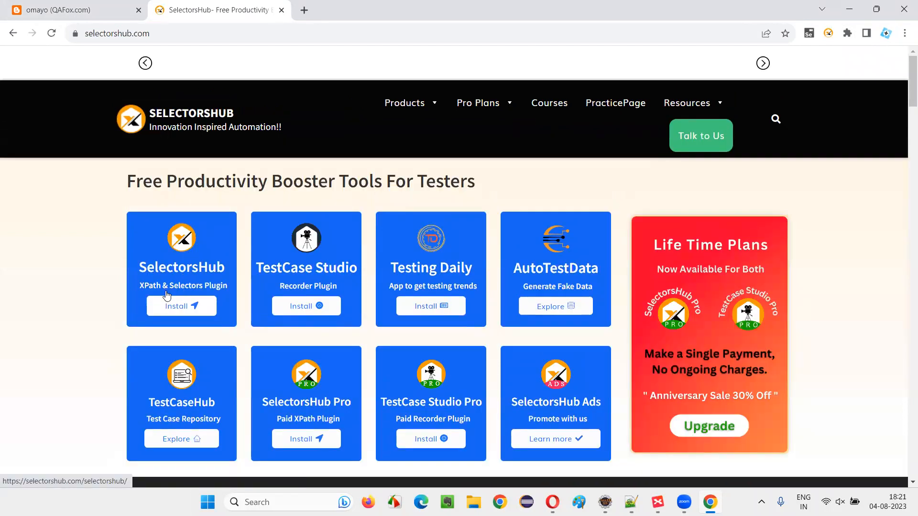
Open the SelectorsHub plugin page and view its Chrome Install option
{"action": "left_click", "coordinate": [182, 306]}
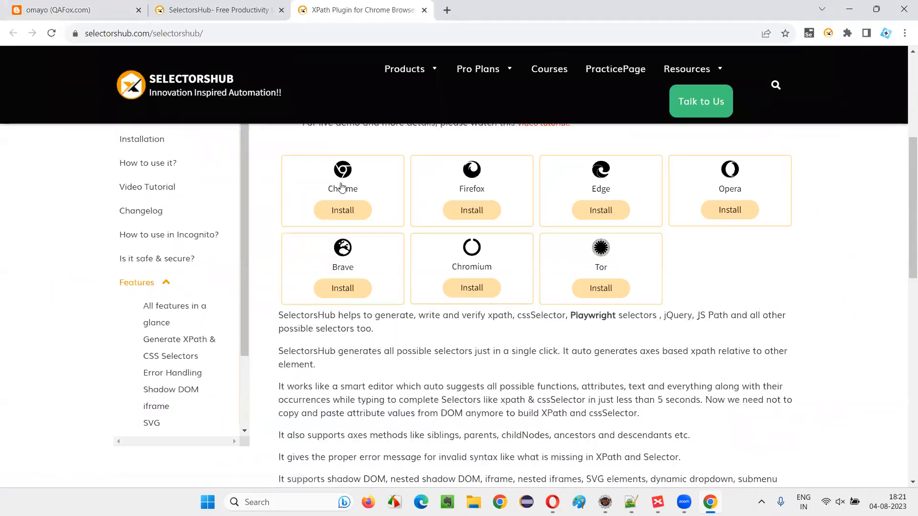
{"action": "left_click", "coordinate": [342, 210]}
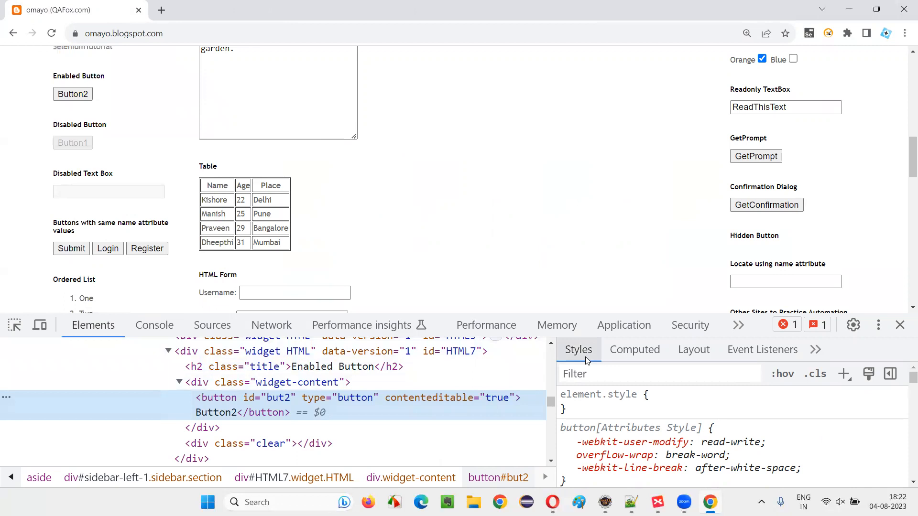
{"action": "mouse_move", "coordinate": [836, 362]}
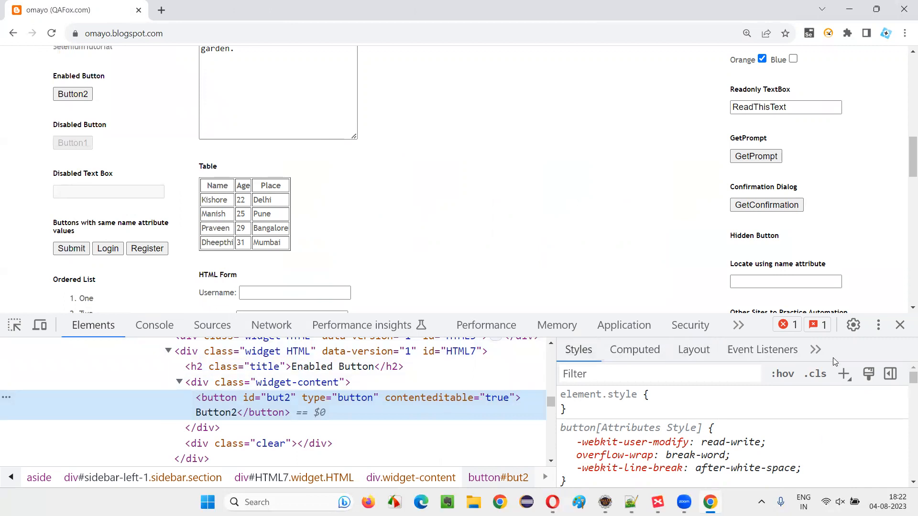
Show the SelectorsHub DevTools panel and copy Button2's absolute XPath via SelectorsHub
{"action": "left_click", "coordinate": [815, 350]}
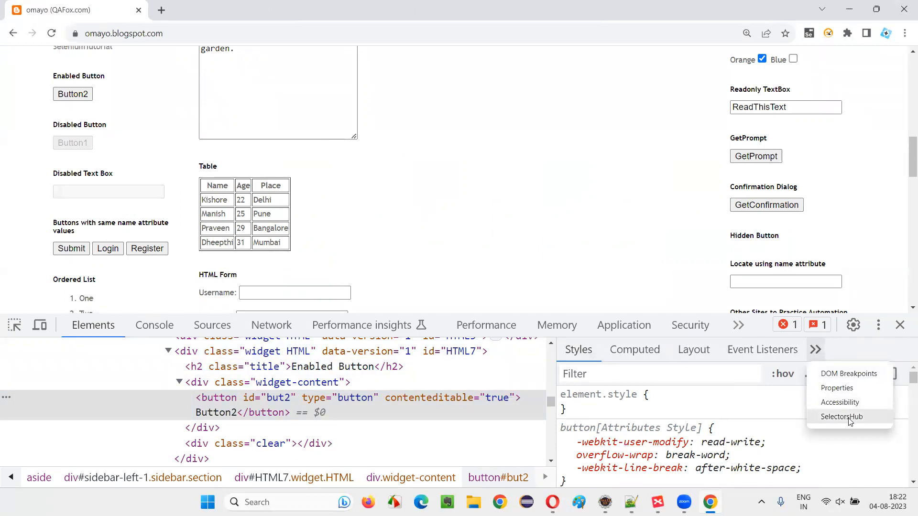
{"action": "left_click", "coordinate": [842, 417]}
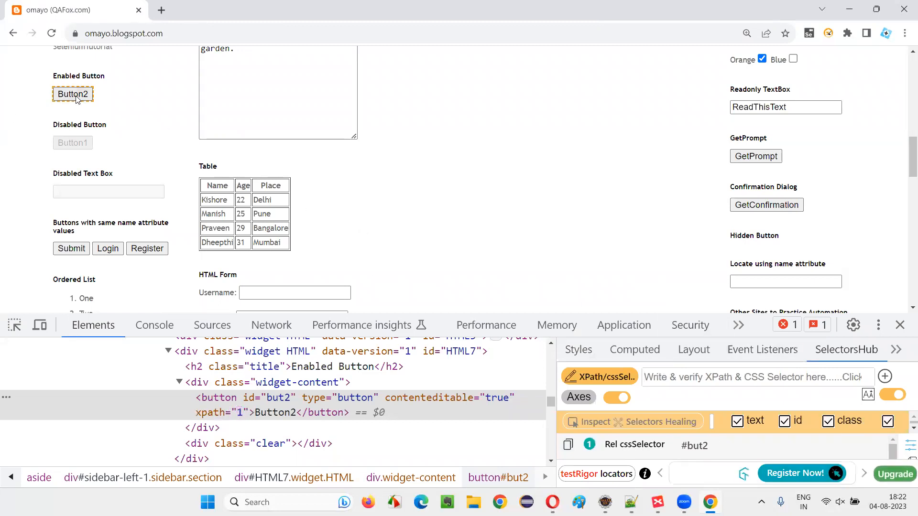
{"action": "right_click", "coordinate": [72, 94]}
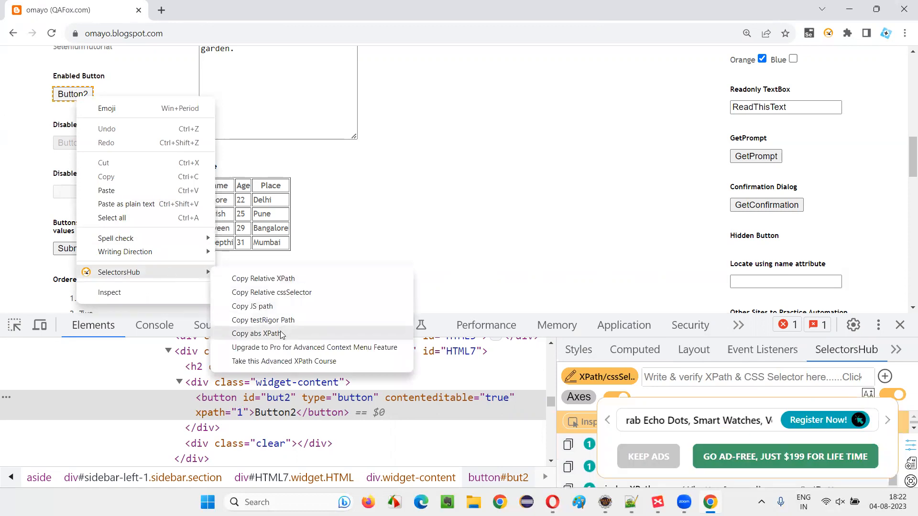
{"action": "mouse_move", "coordinate": [293, 351]}
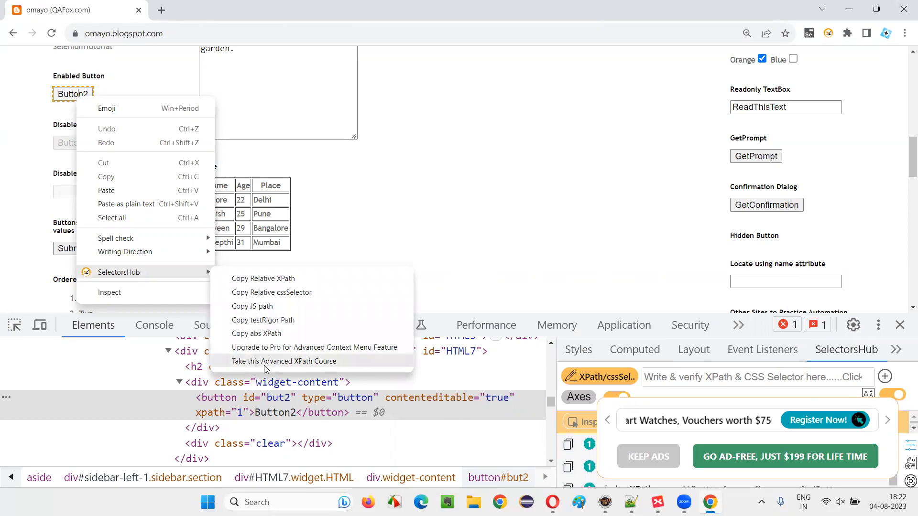
{"action": "mouse_move", "coordinate": [256, 334]}
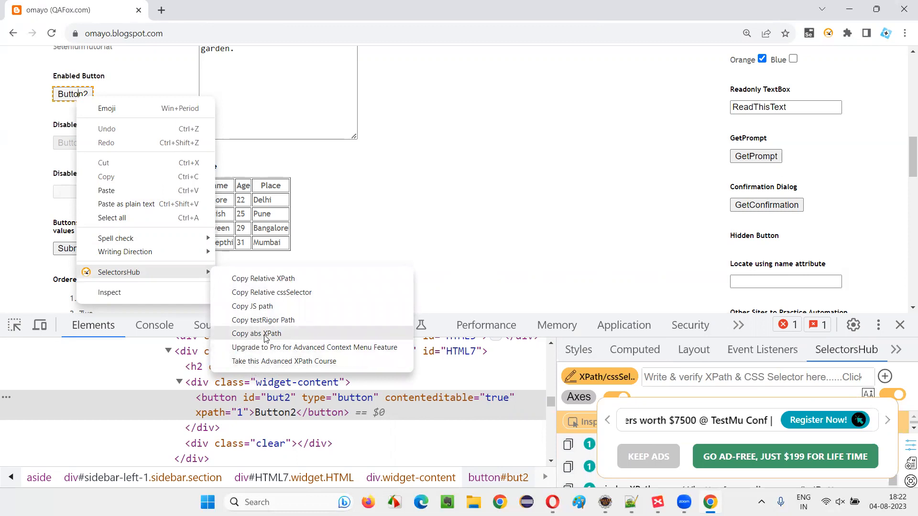
{"action": "left_click", "coordinate": [256, 333]}
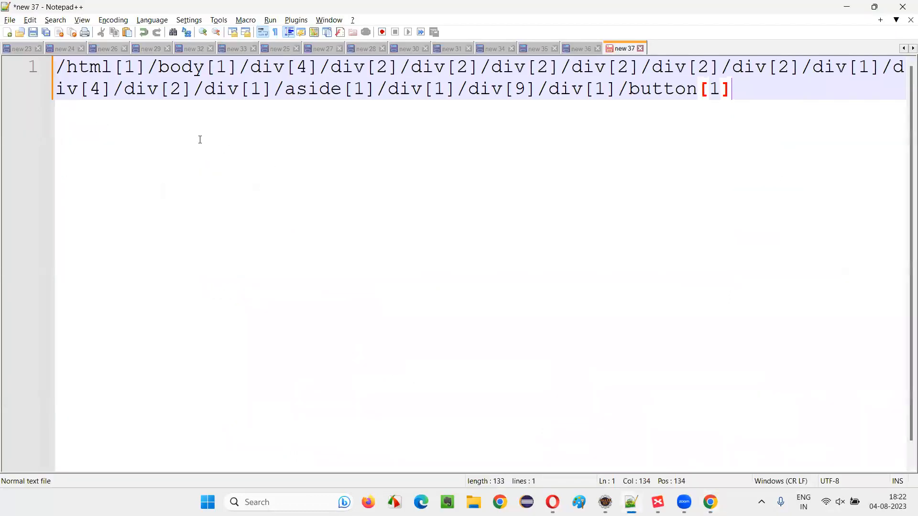
Label the pasted absolute XPath with a 'Left' heading on its own line
{"action": "key", "text": "Enter"}
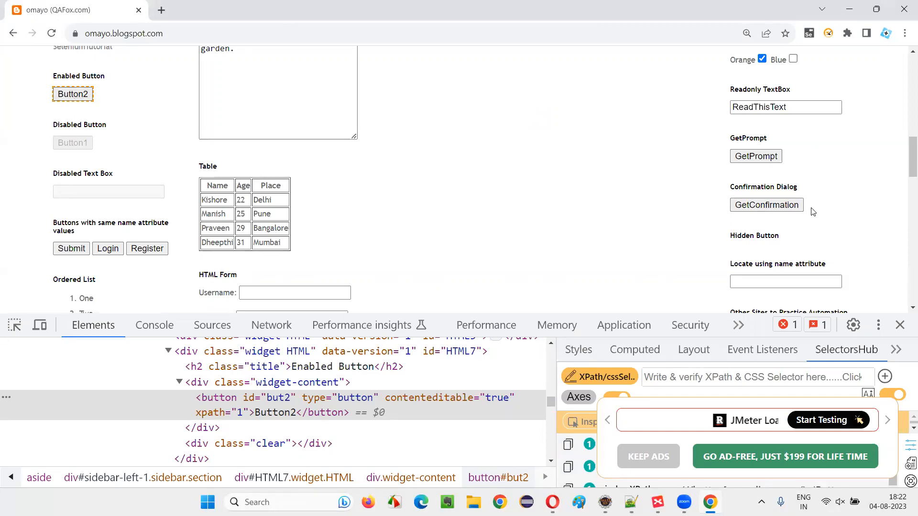
{"action": "mouse_move", "coordinate": [66, 103]}
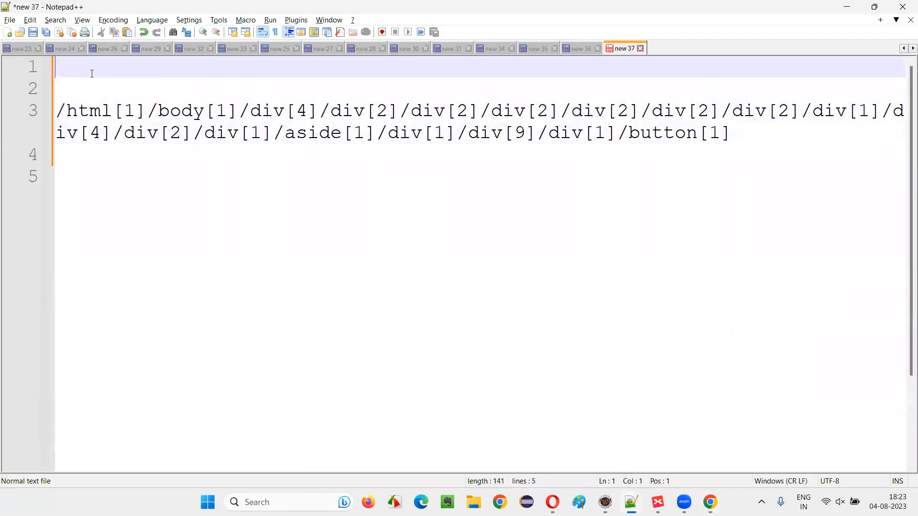
{"action": "type", "text": "Left"}
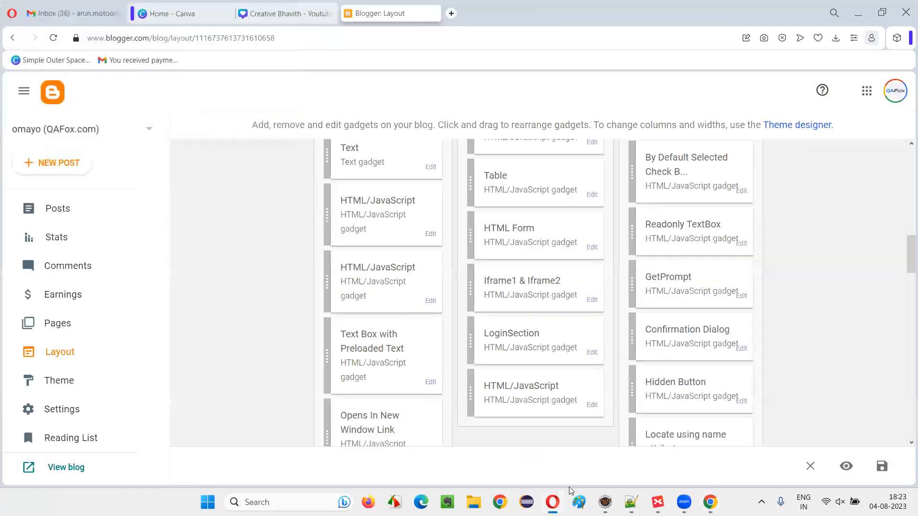
Drag the Enabled Button gadget under Locate using name attribute and save the layout
{"action": "scroll", "scroll_direction": "down", "scroll_amount": 3}
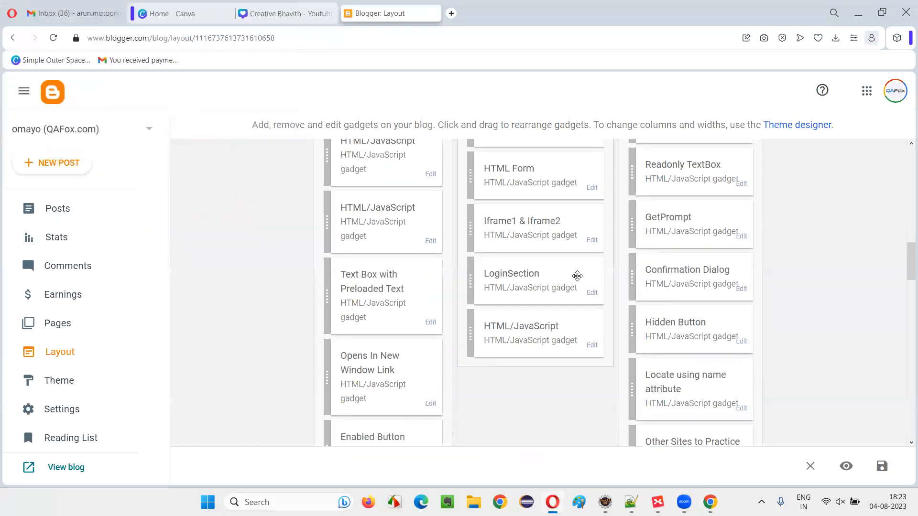
{"action": "scroll", "scroll_direction": "down", "scroll_amount": 3}
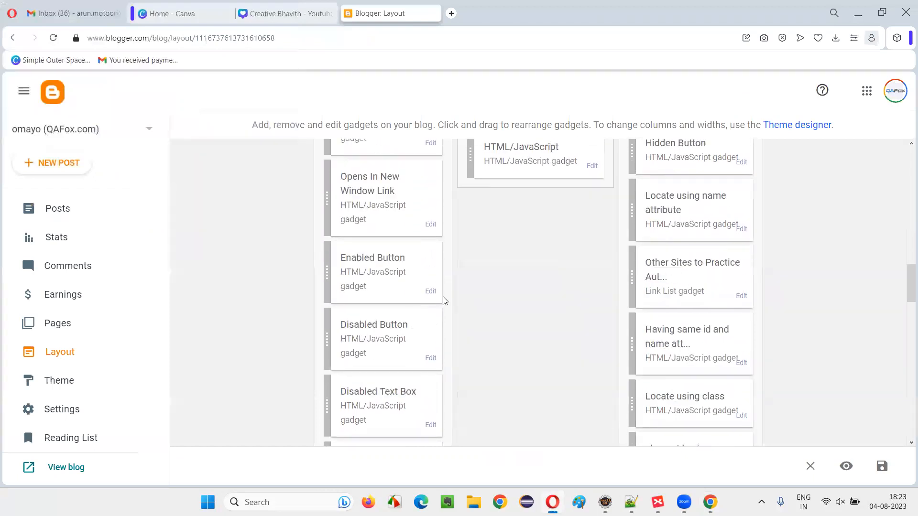
{"action": "left_click_drag", "start_coordinate": [387, 271], "coordinate": [641, 272]}
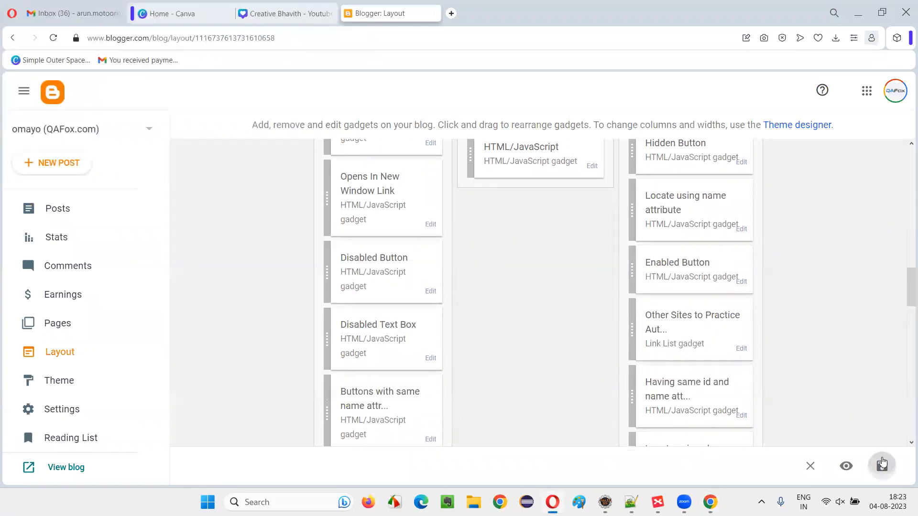
{"action": "left_click", "coordinate": [882, 466]}
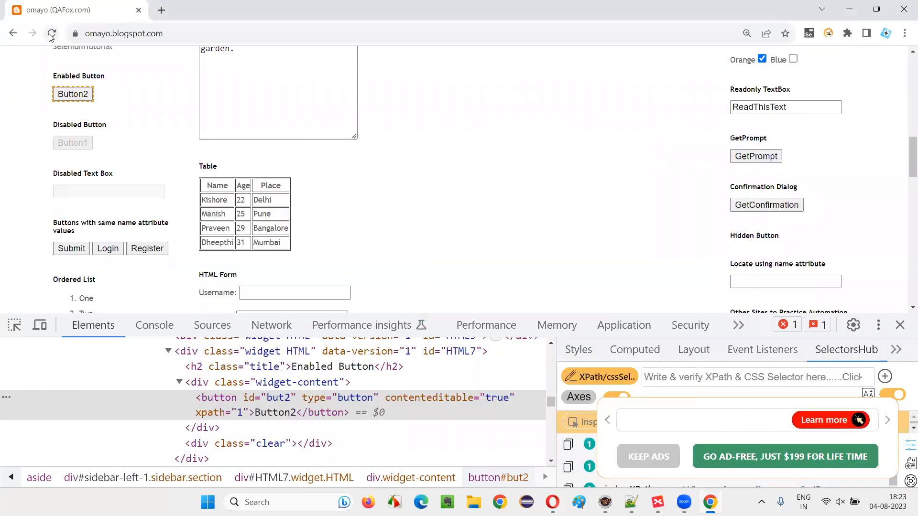
Reload the blog and copy the relocated Button2's absolute XPath from the right sidebar
{"action": "left_click", "coordinate": [52, 33]}
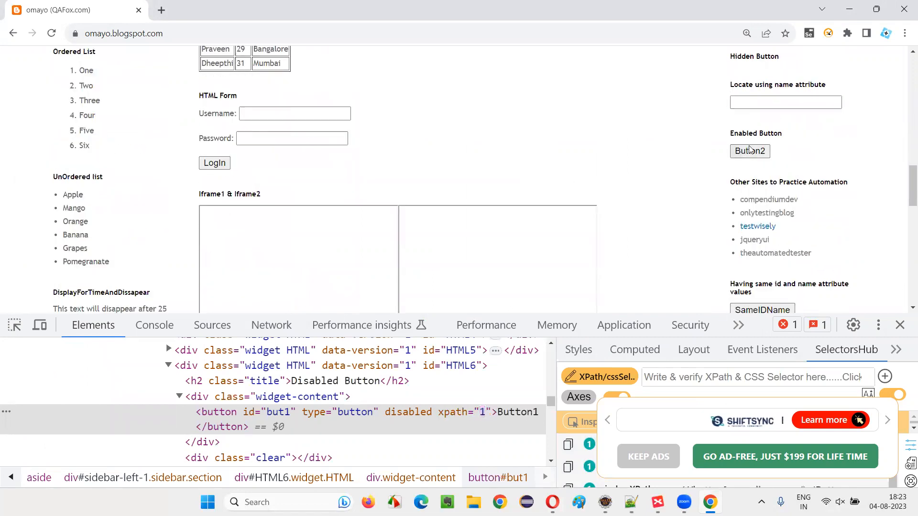
{"action": "right_click", "coordinate": [750, 151]}
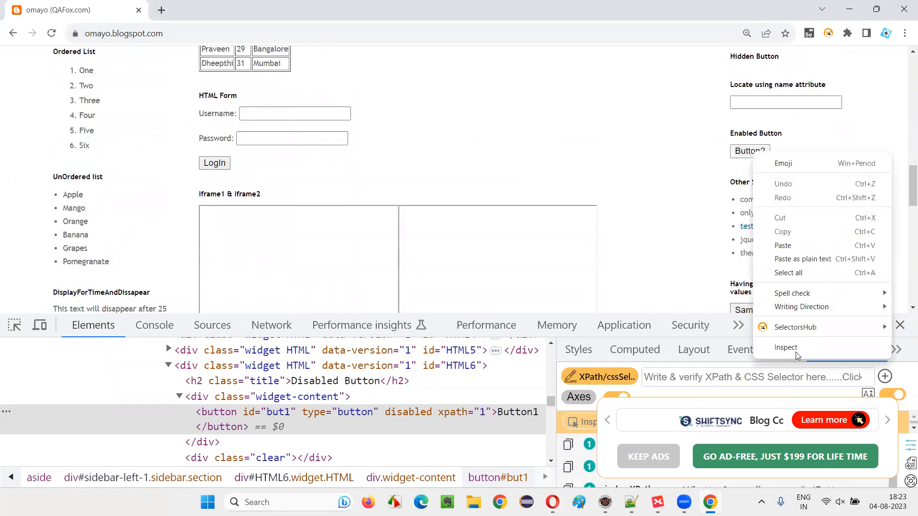
{"action": "left_click", "coordinate": [787, 347]}
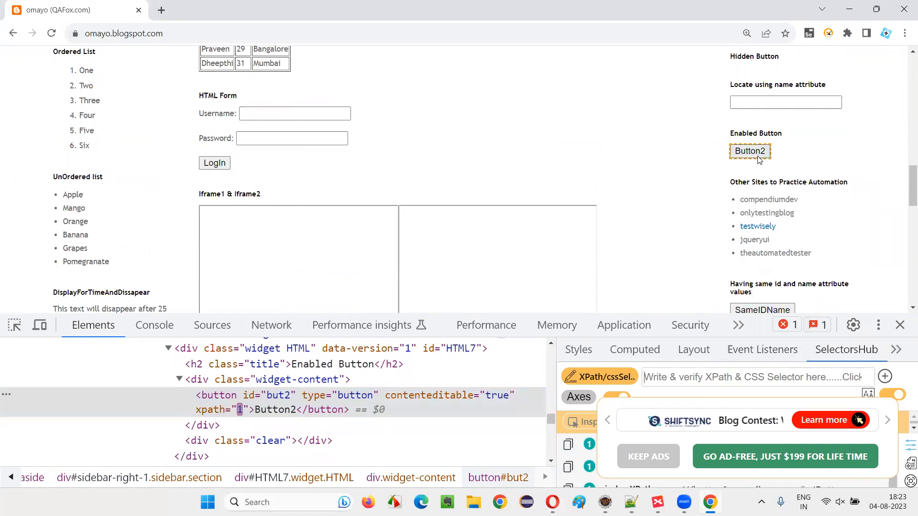
{"action": "right_click", "coordinate": [750, 151]}
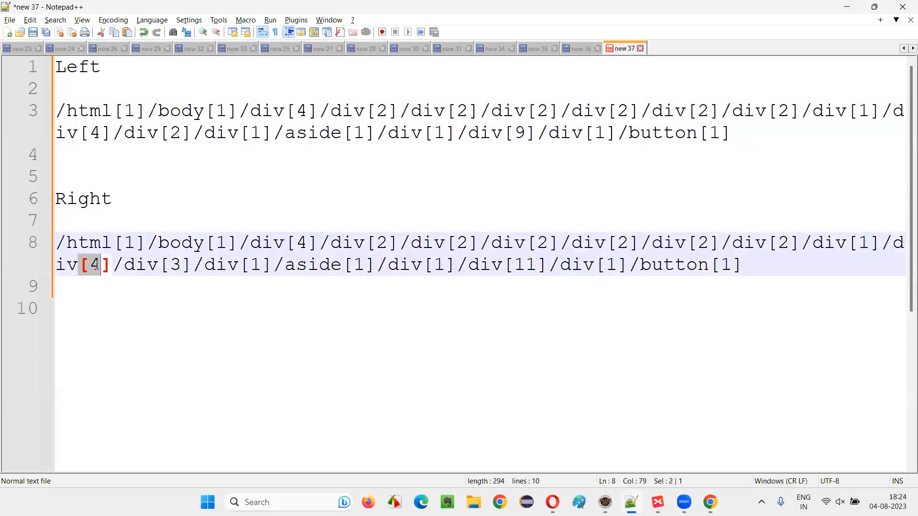
Highlight the differing div index in the Right and Left absolute XPaths
{"action": "double_click", "coordinate": [138, 132]}
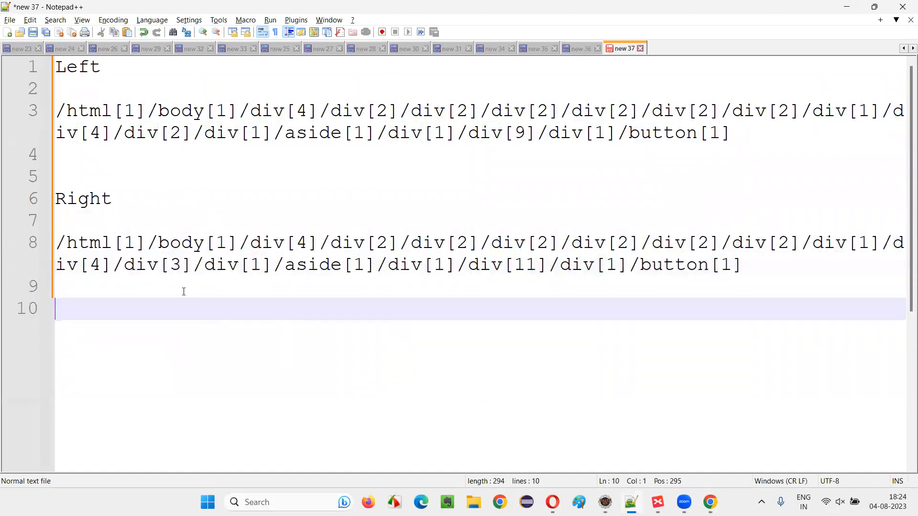
{"action": "double_click", "coordinate": [139, 264]}
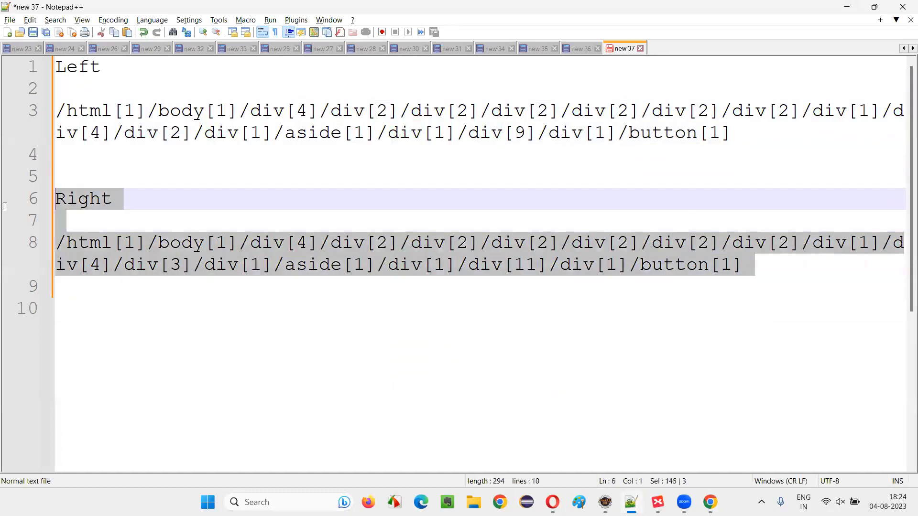
{"action": "mouse_move", "coordinate": [394, 354]}
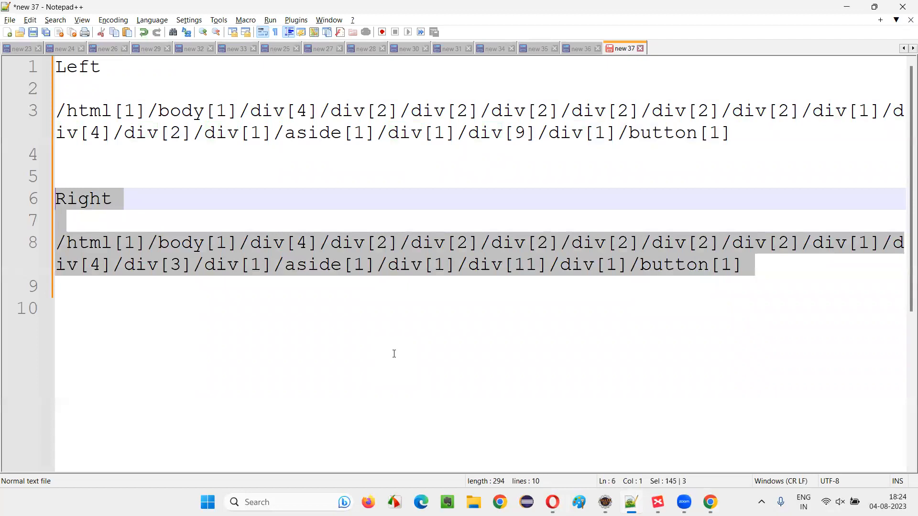
{"action": "mouse_move", "coordinate": [397, 356]}
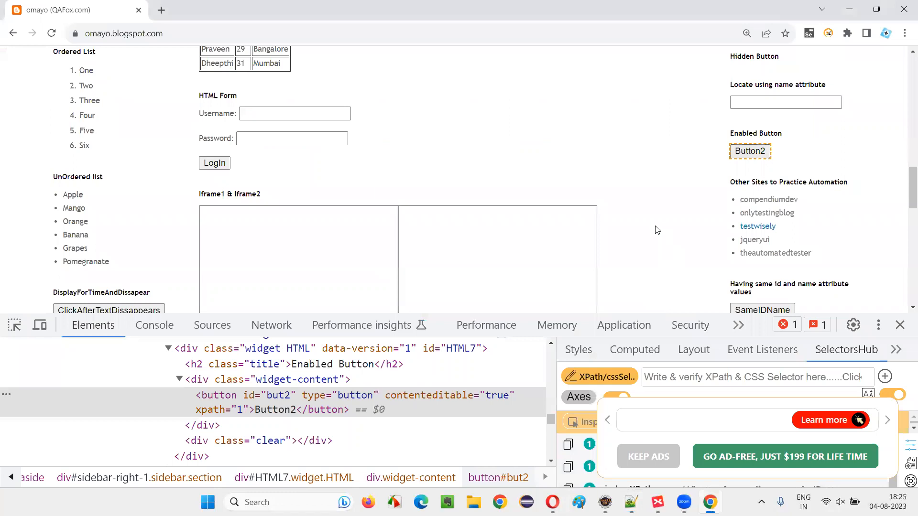
{"action": "mouse_move", "coordinate": [725, 202]}
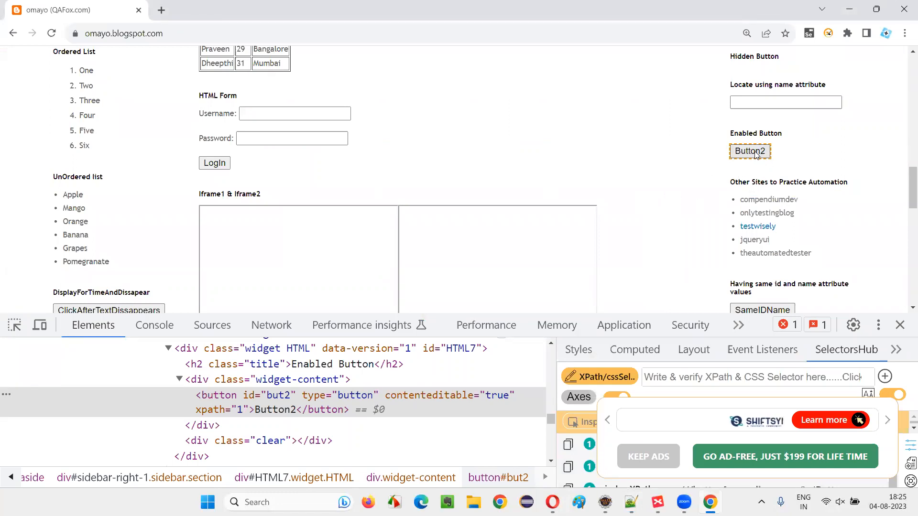
Copy Button2's relative XPath via the SelectorsHub context menu
{"action": "right_click", "coordinate": [751, 151]}
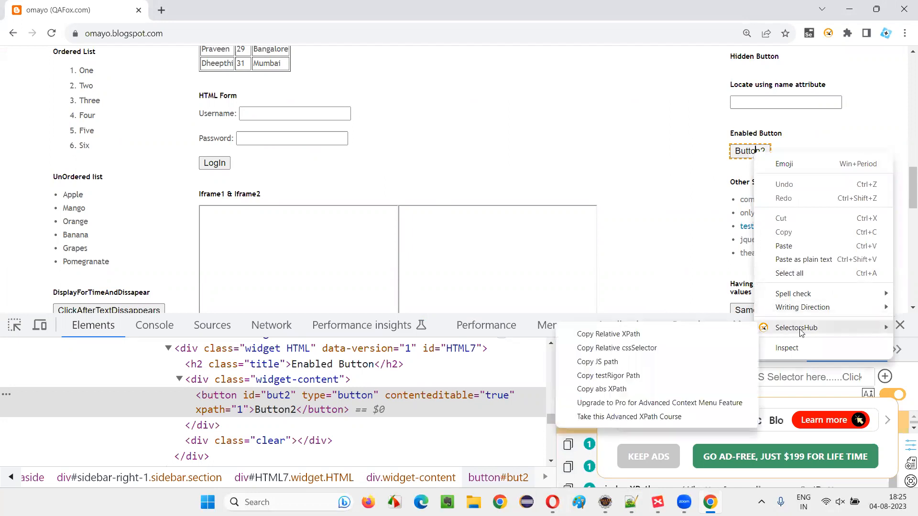
{"action": "left_click", "coordinate": [796, 328]}
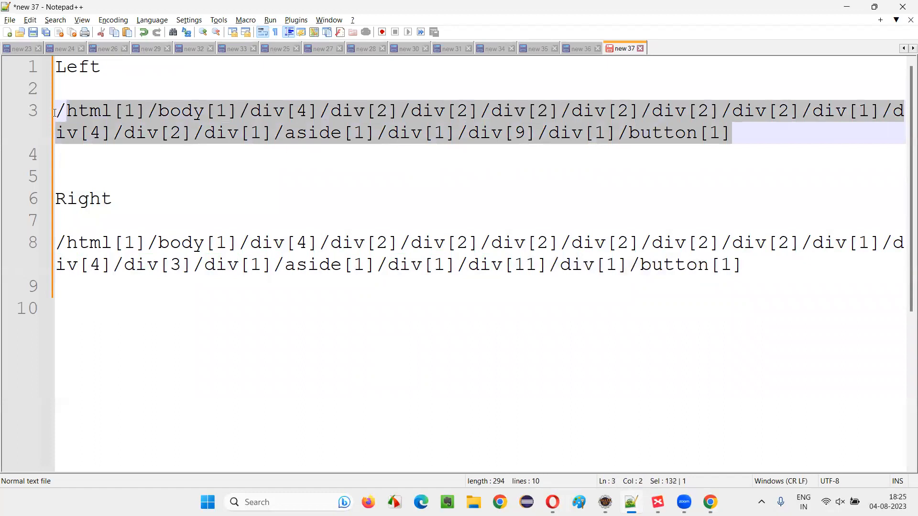
{"action": "type", "text": "//button[@id='but2']"}
{"action": "left_click", "coordinate": [481, 67]}
{"action": "type", "text": "Right"}
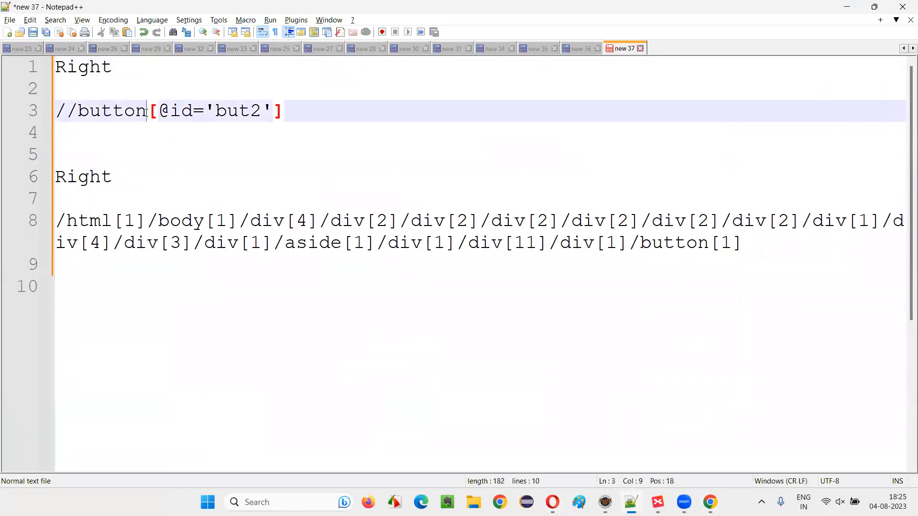
{"action": "type", "text": "Ke"}
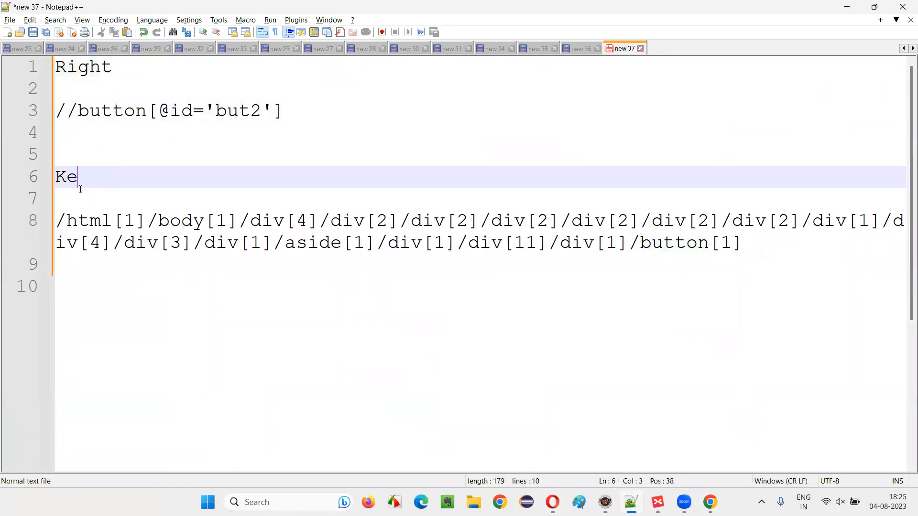
{"action": "type", "text": "Left"}
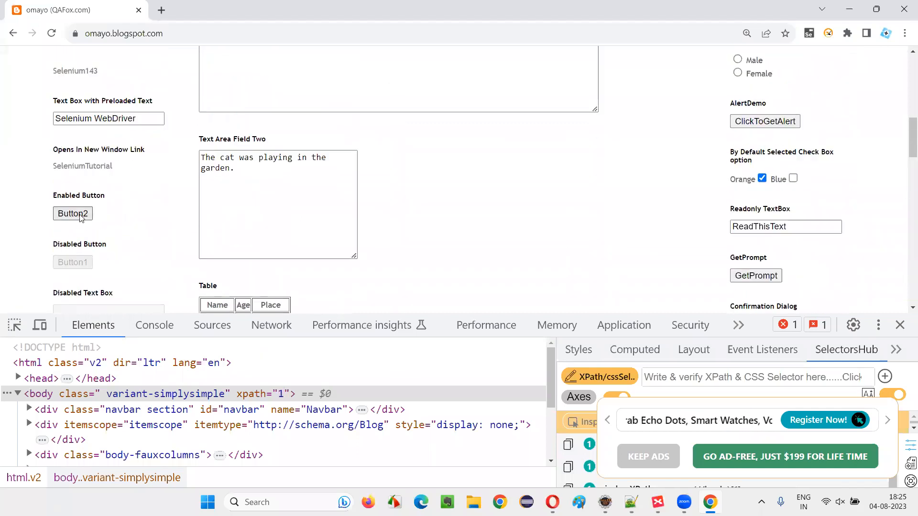
Copy Button2's relative XPath from the left column via SelectorsHub
{"action": "right_click", "coordinate": [73, 214]}
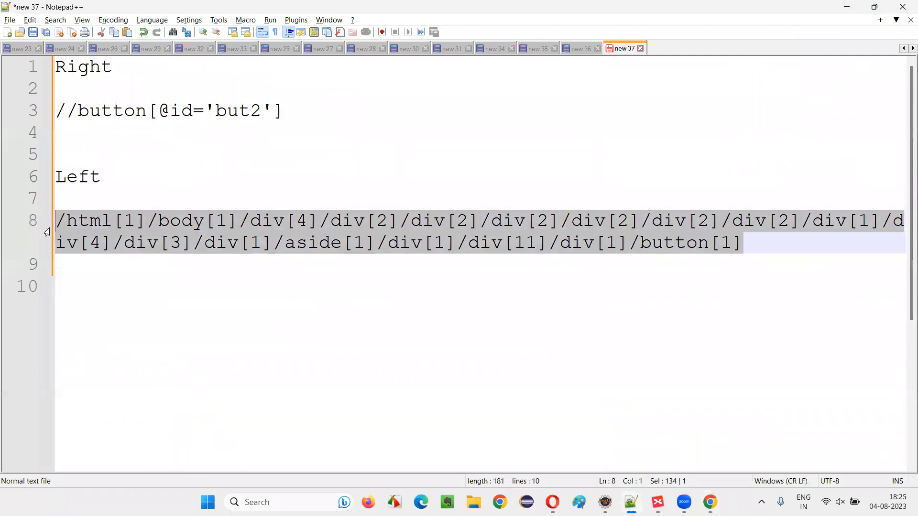
{"action": "type", "text": "//button[@id='but2']"}
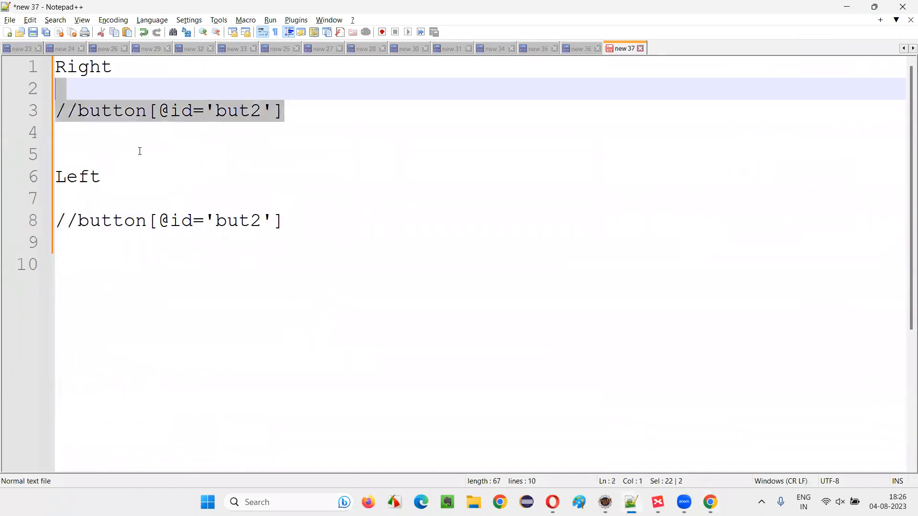
{"action": "mouse_move", "coordinate": [432, 217]}
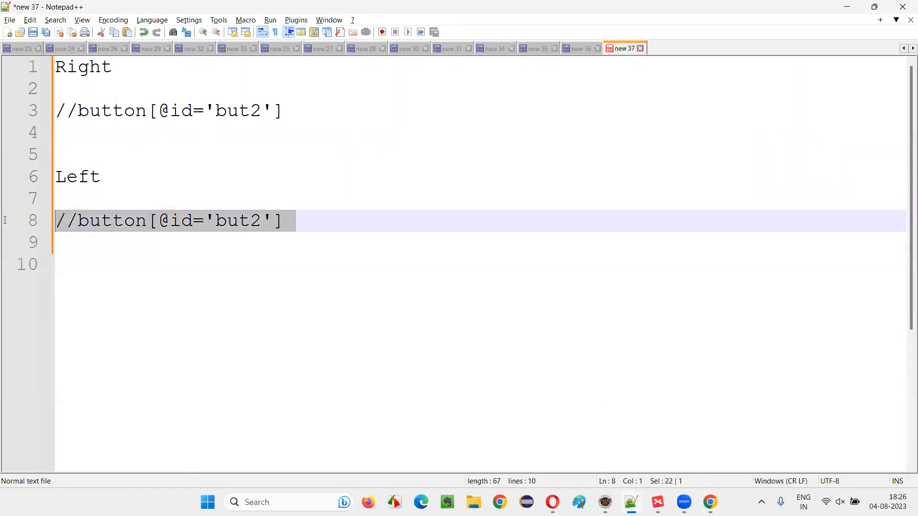
{"action": "mouse_move", "coordinate": [161, 171]}
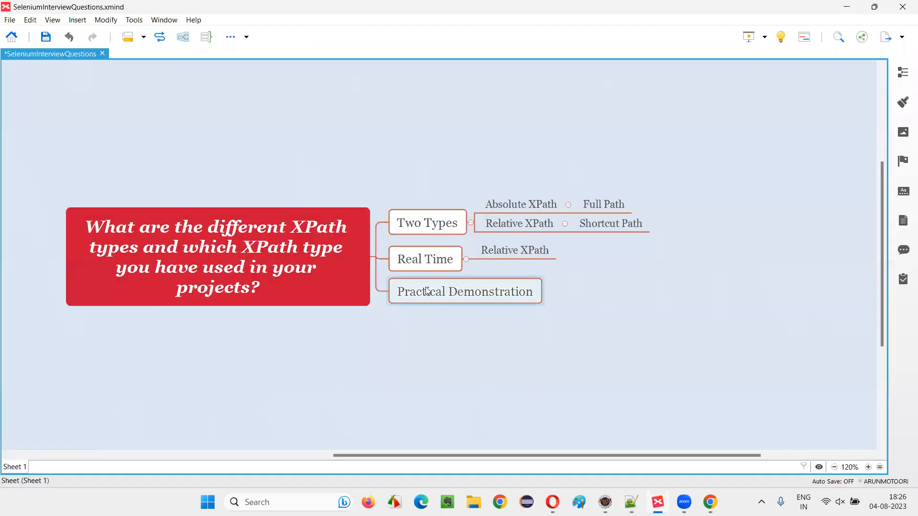
{"action": "left_click", "coordinate": [515, 250]}
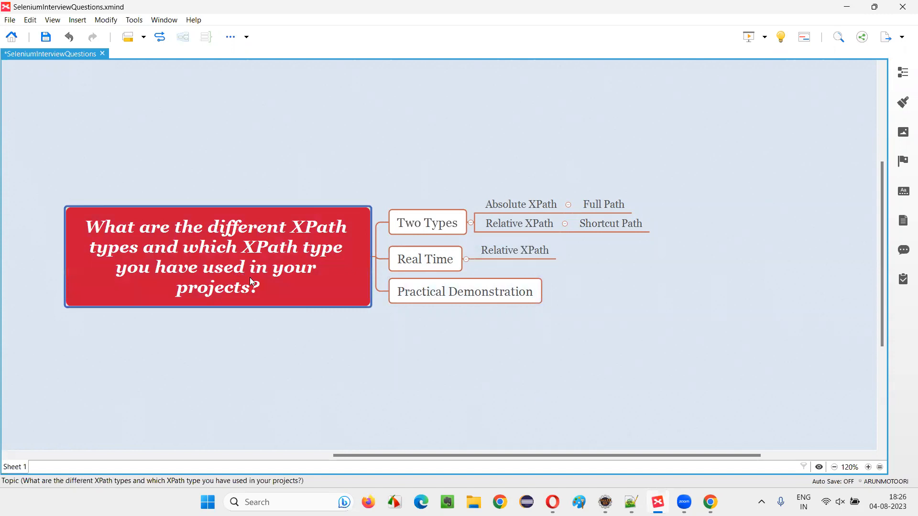
{"action": "mouse_move", "coordinate": [273, 288]}
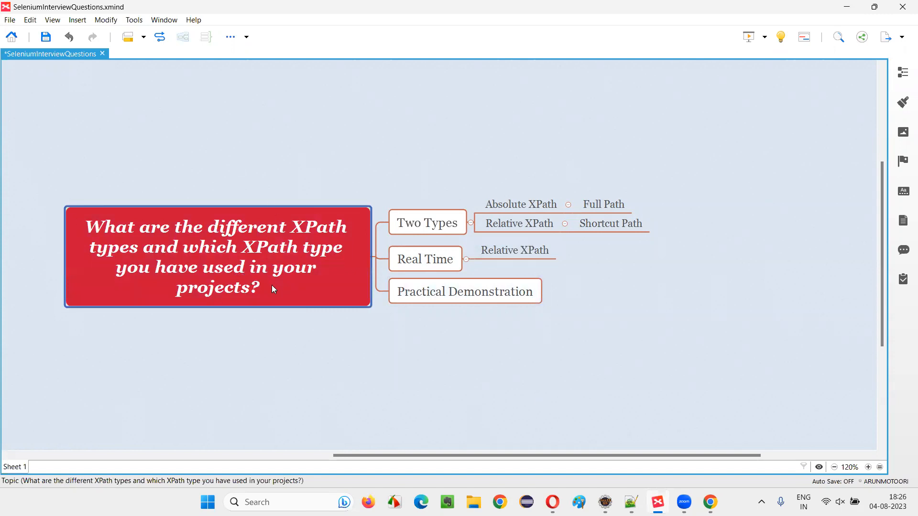
{"action": "mouse_move", "coordinate": [453, 391]}
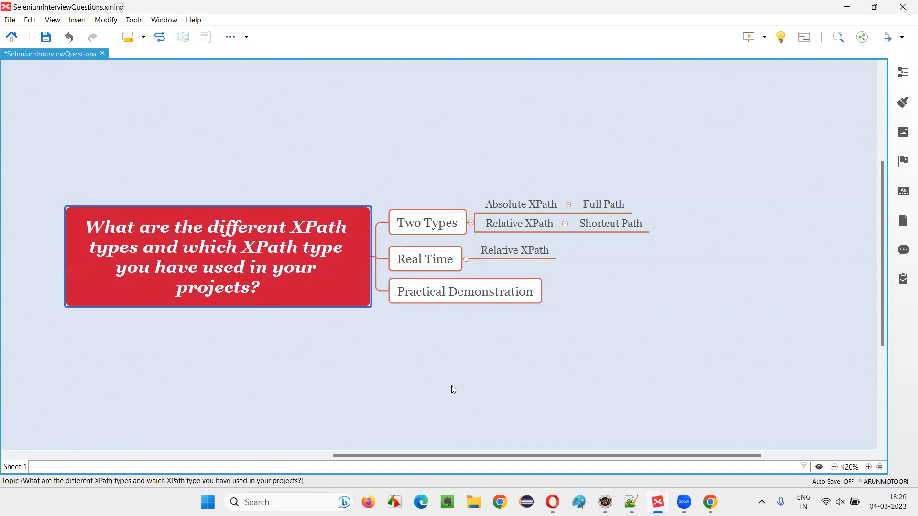
{"action": "left_click", "coordinate": [426, 222]}
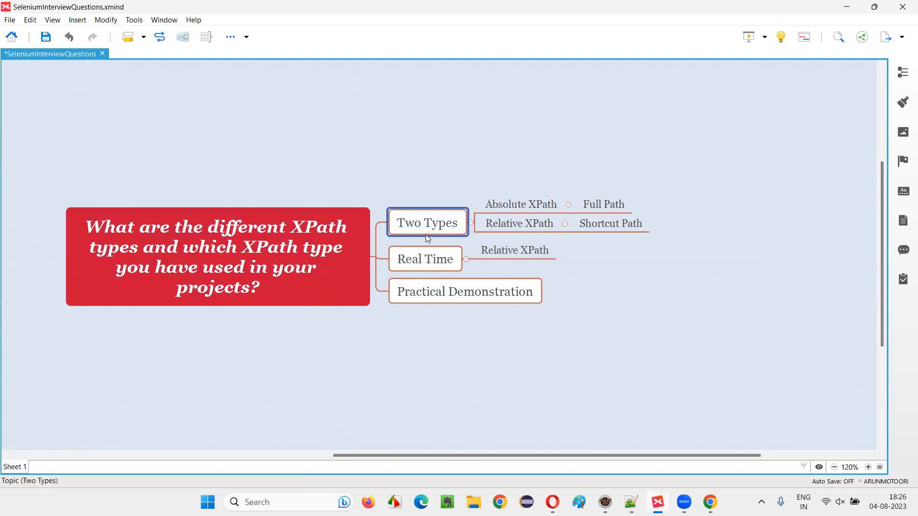
{"action": "left_click", "coordinate": [610, 224]}
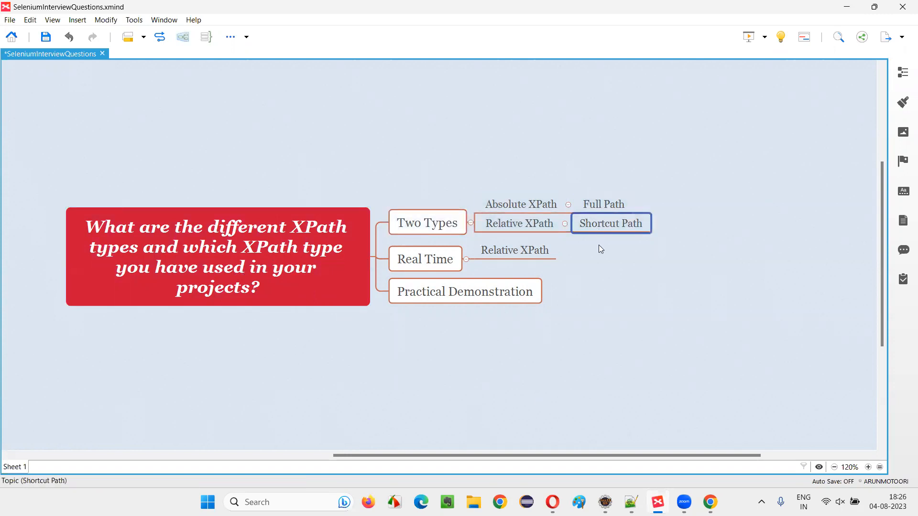
{"action": "left_click", "coordinate": [514, 251]}
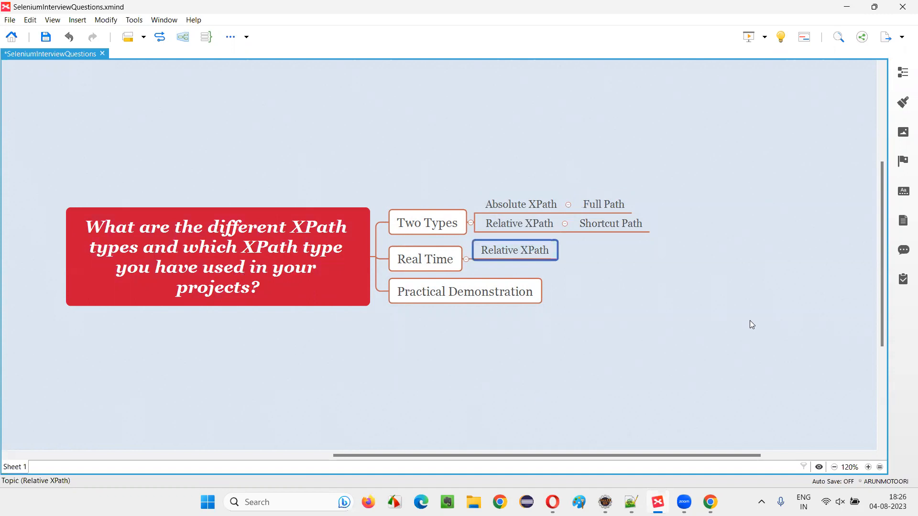
{"action": "mouse_move", "coordinate": [455, 285]}
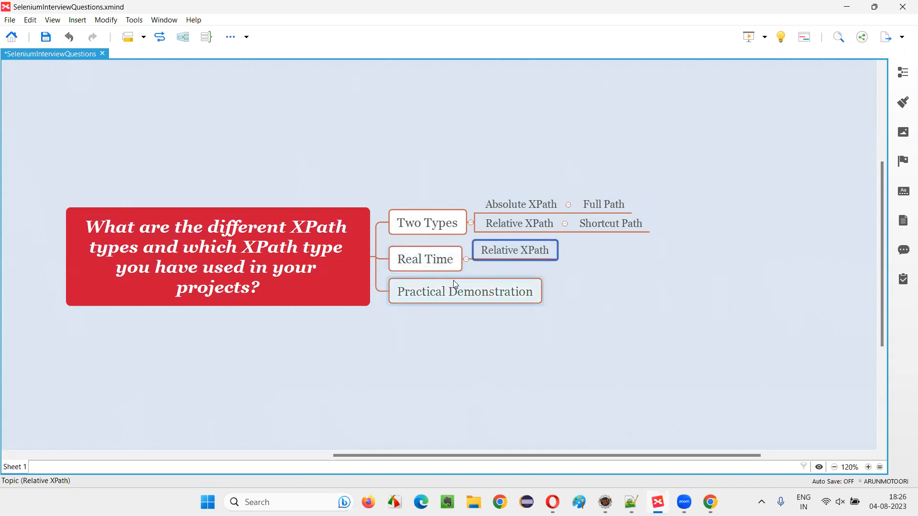
{"action": "left_click", "coordinate": [466, 290]}
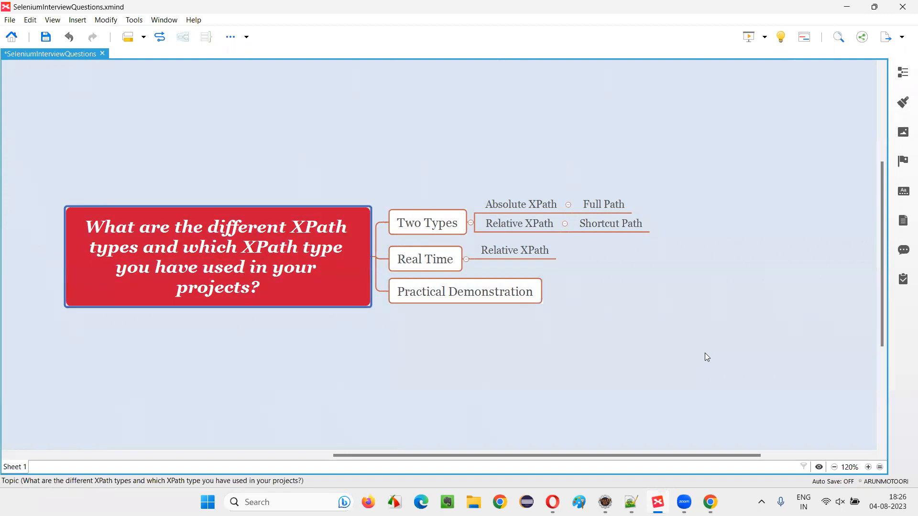
{"action": "mouse_move", "coordinate": [708, 345]}
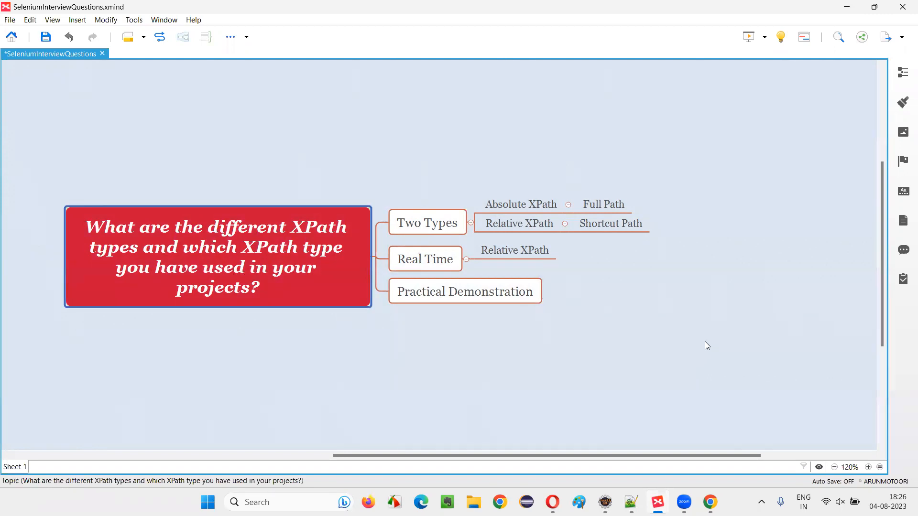